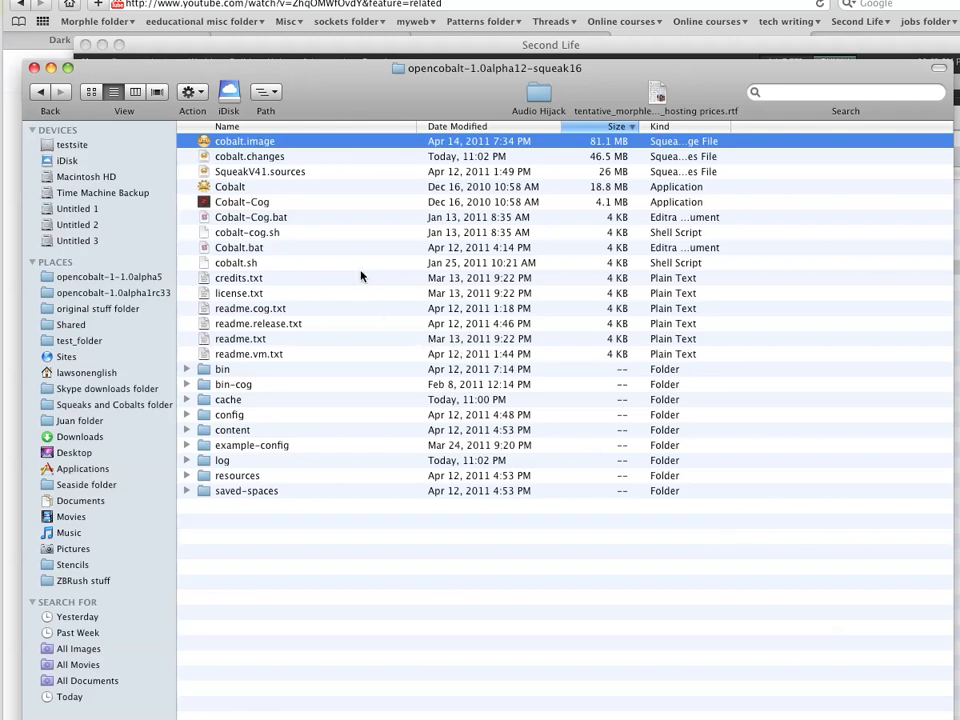
{"action": "mouse_move", "coordinate": [268, 148]}
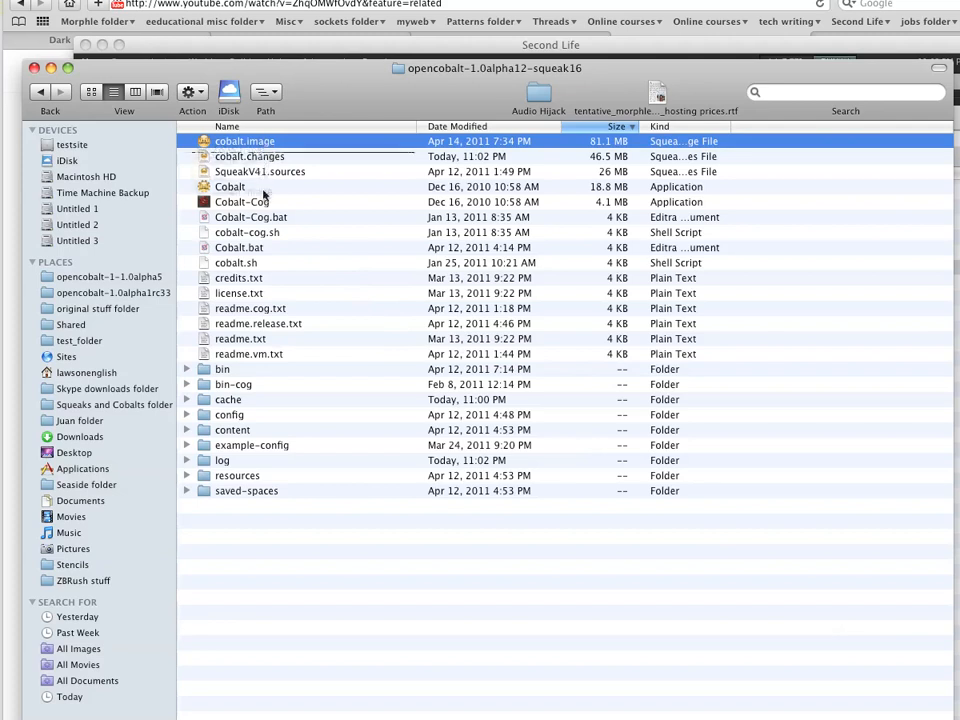
Select the Cobalt-Cog application in the opencobalt-1.0alpha12-squeak16 folder.
{"action": "left_click", "coordinate": [240, 200]}
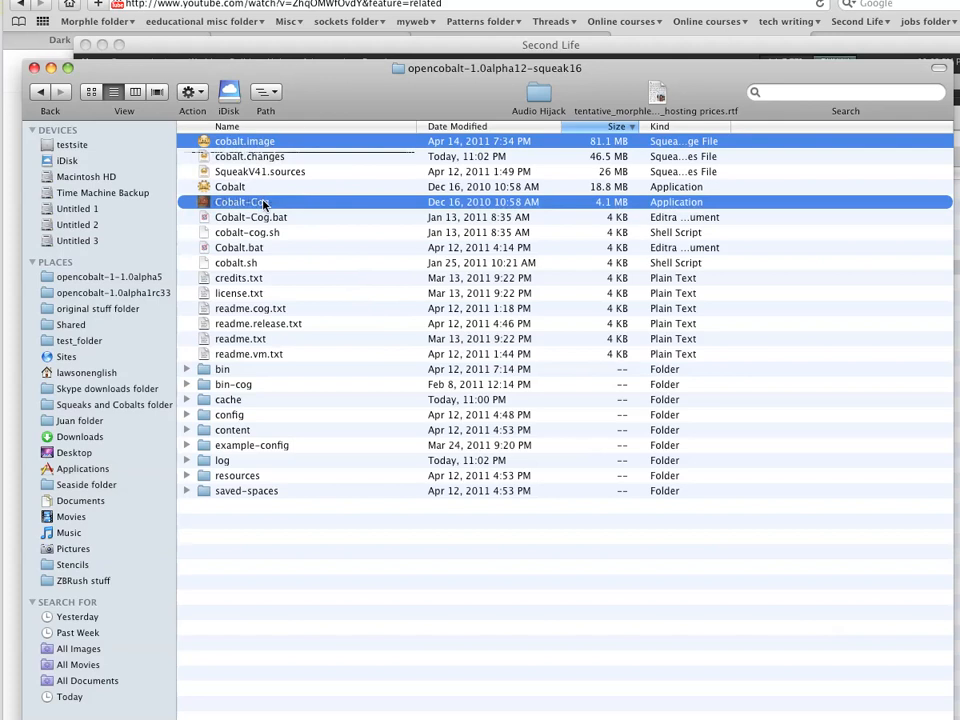
Launch Cobalt-Cog and abandon the FileWriteError so the Open Cobalt splash loads.
{"action": "double_click", "coordinate": [240, 200]}
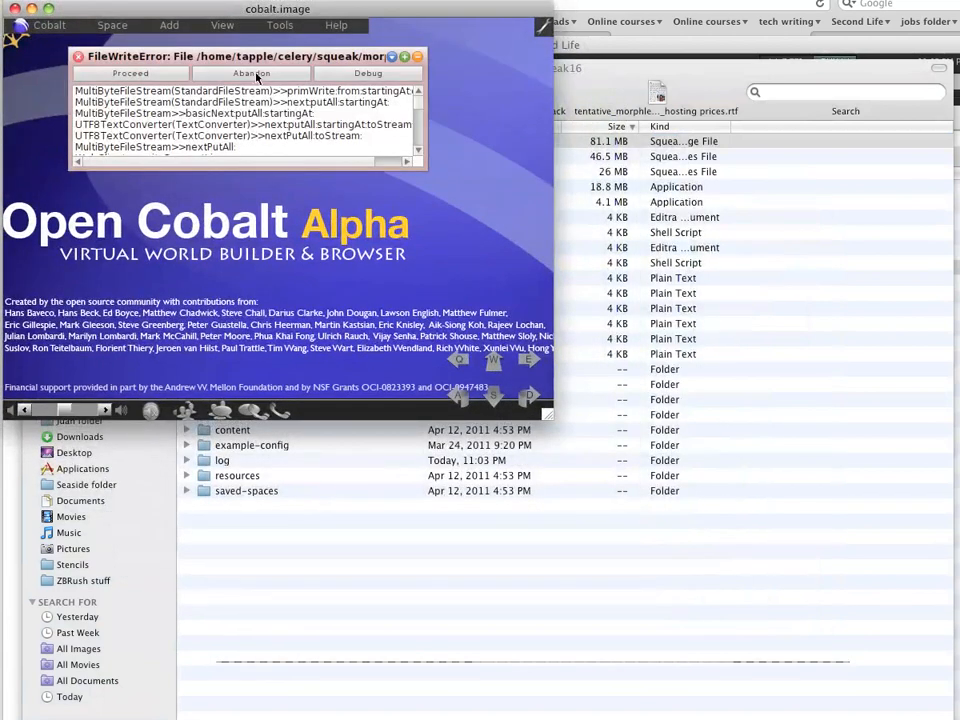
{"action": "mouse_move", "coordinate": [250, 72]}
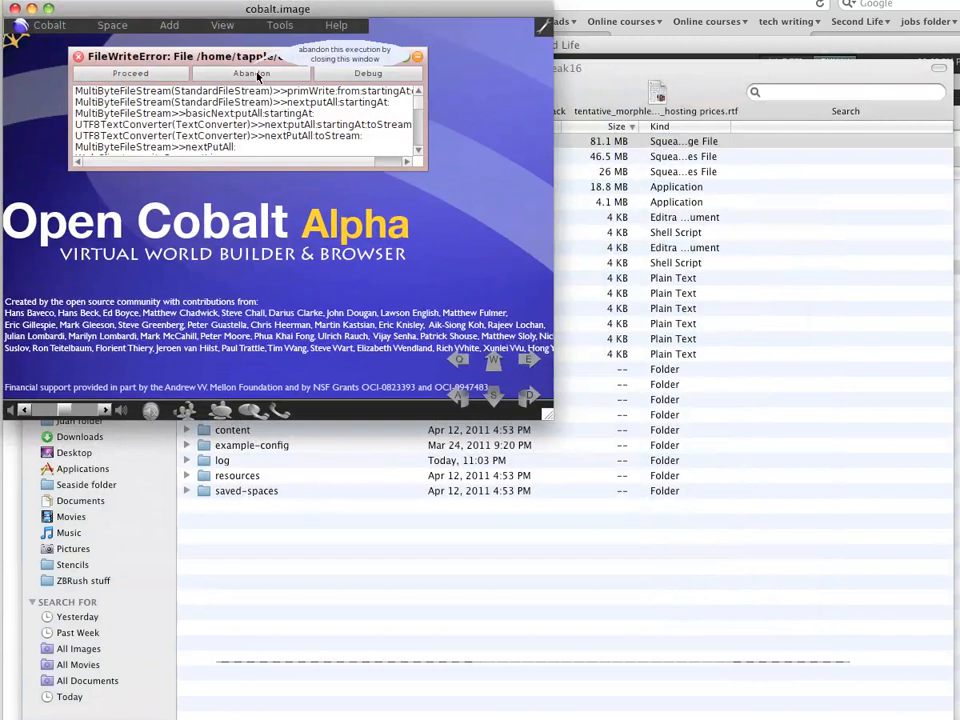
{"action": "left_click", "coordinate": [250, 72]}
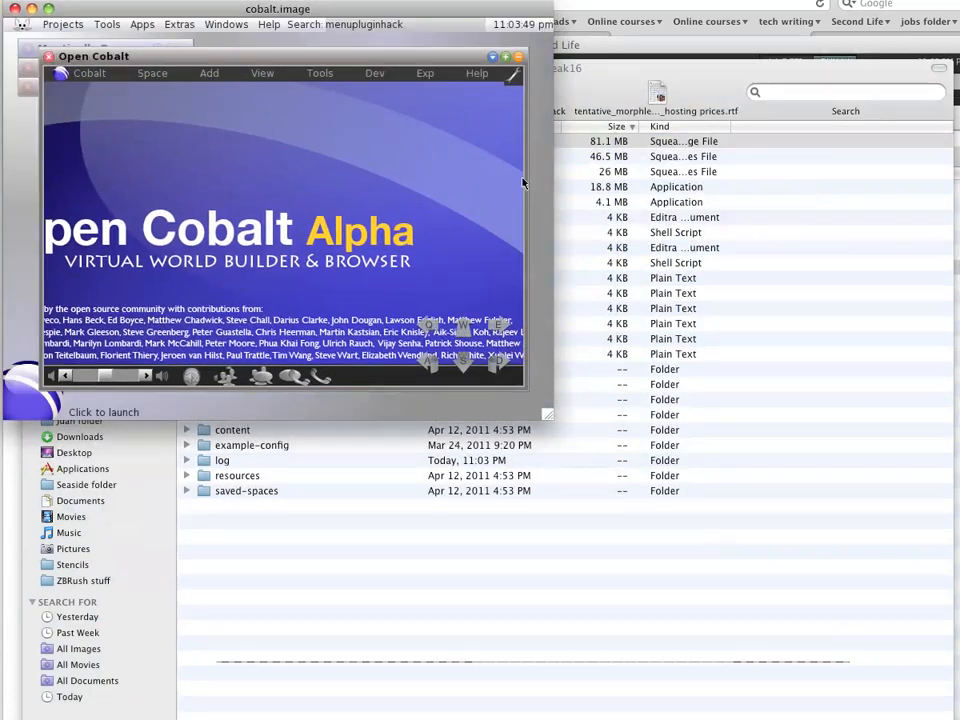
{"action": "mouse_move", "coordinate": [550, 412]}
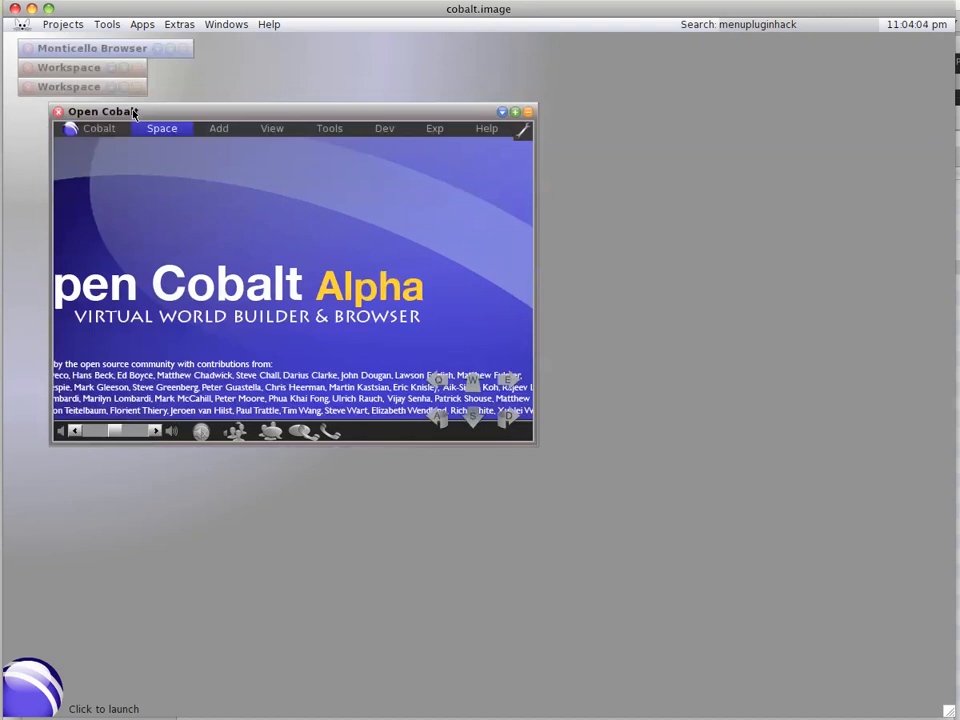
{"action": "mouse_move", "coordinate": [98, 128]}
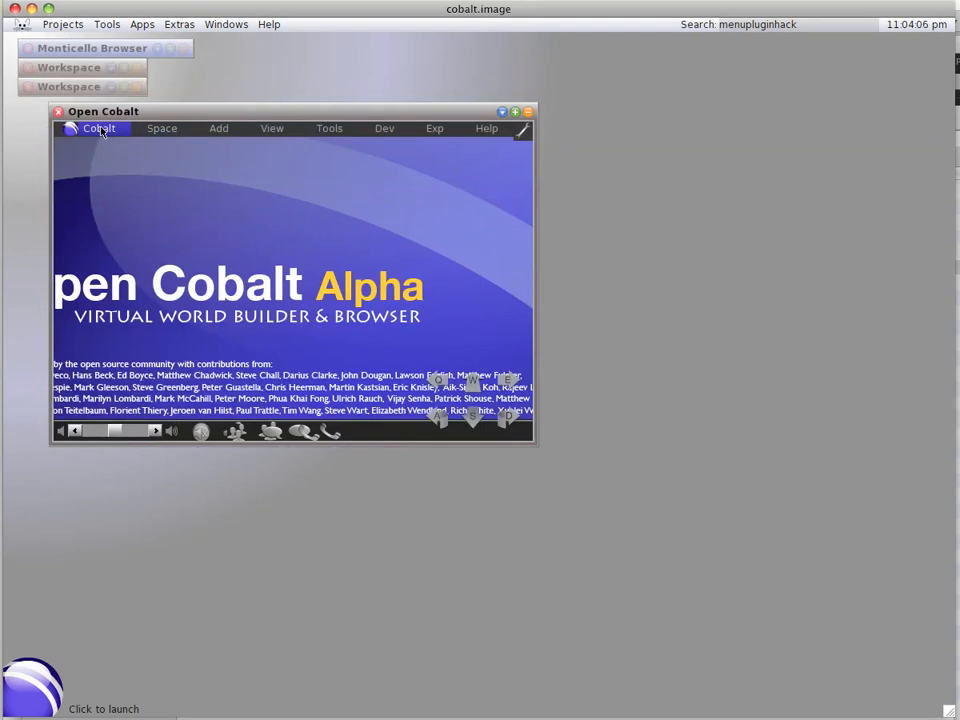
Quit Open Cobalt from the Cobalt menu and confirm.
{"action": "left_click", "coordinate": [98, 128]}
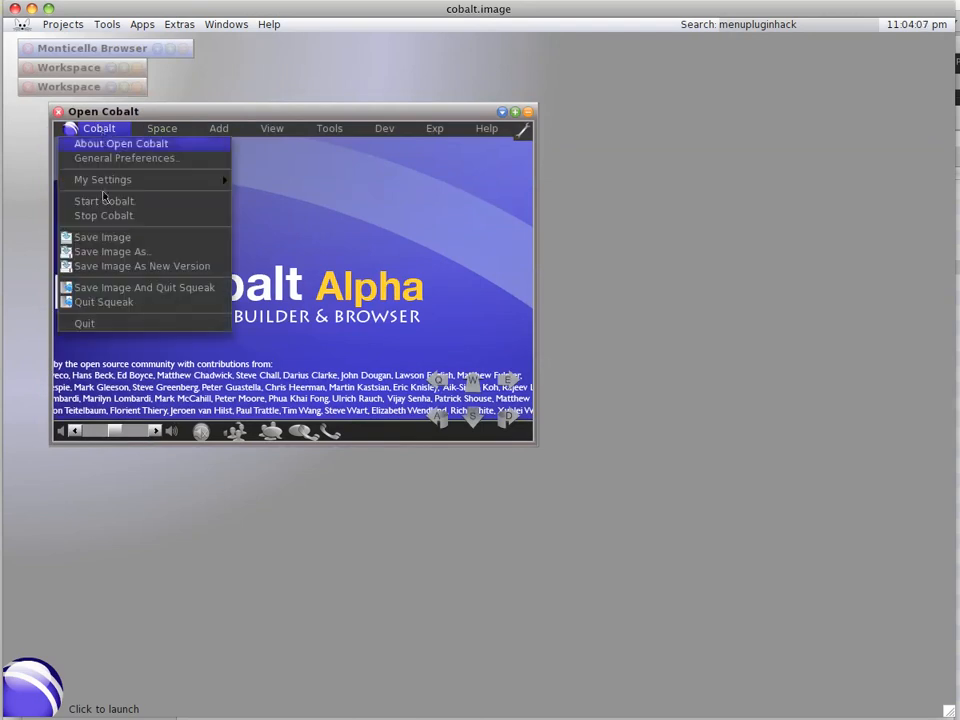
{"action": "left_click", "coordinate": [84, 324]}
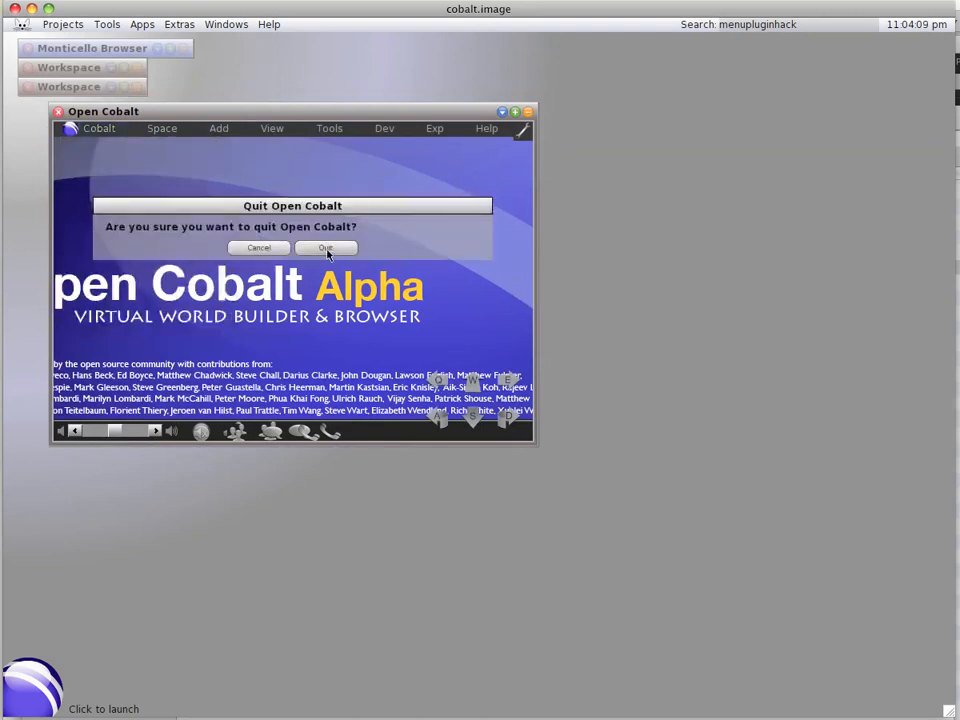
{"action": "left_click", "coordinate": [324, 248]}
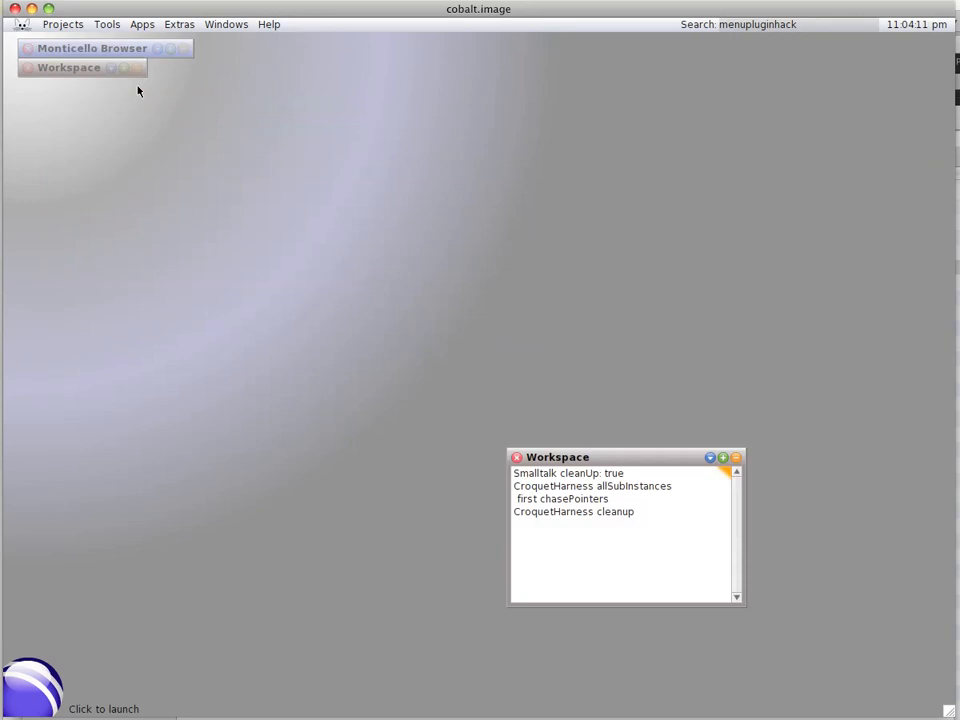
Close the cube-script workspace, discarding its unsaved changes.
{"action": "left_click", "coordinate": [68, 68]}
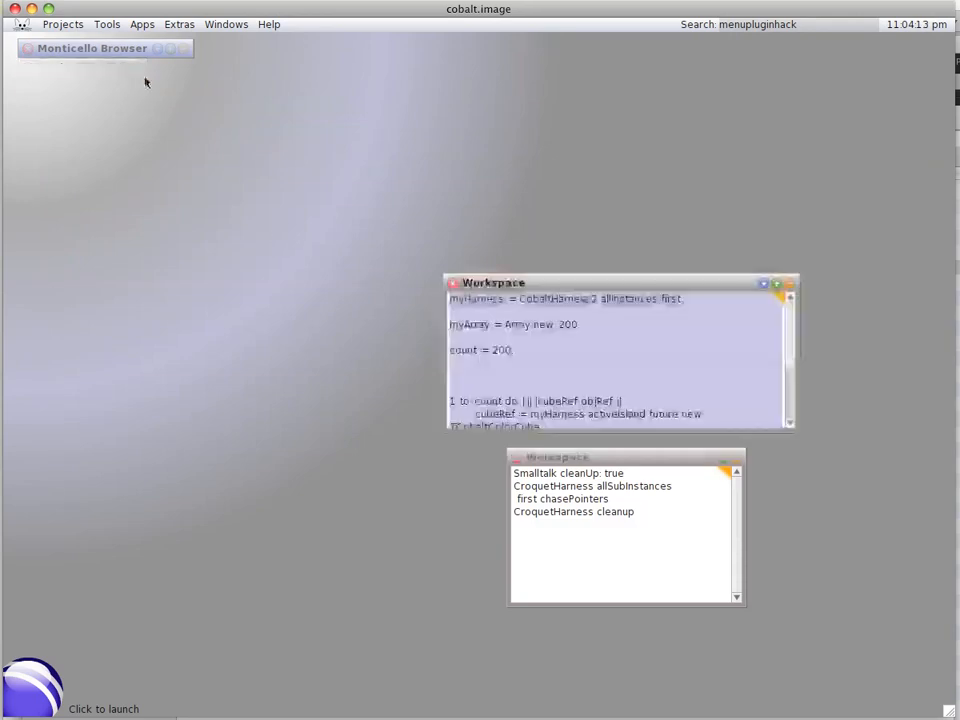
{"action": "left_click", "coordinate": [708, 350]}
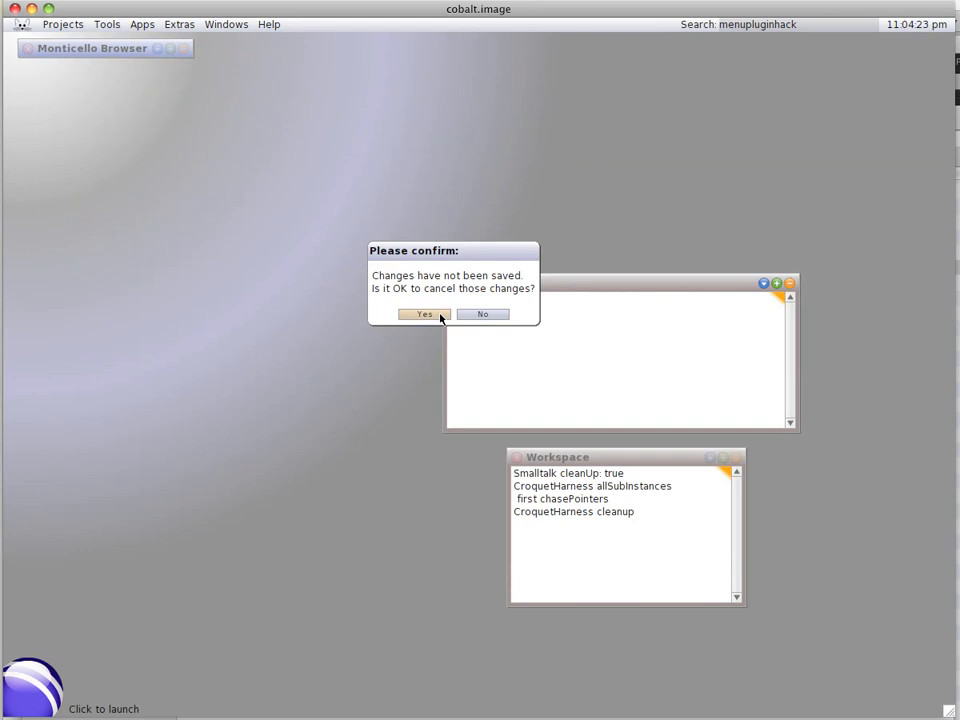
{"action": "left_click", "coordinate": [424, 312]}
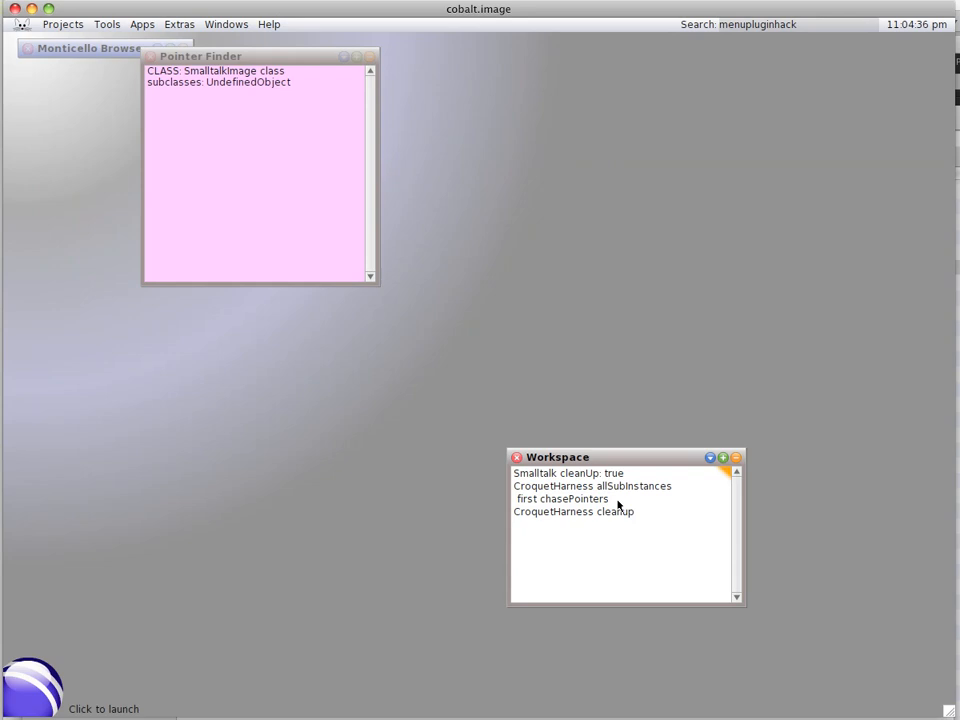
Evaluate the CroquetHarness allSubInstances first chasePointers lines and abandon the index error.
{"action": "left_click", "coordinate": [616, 504]}
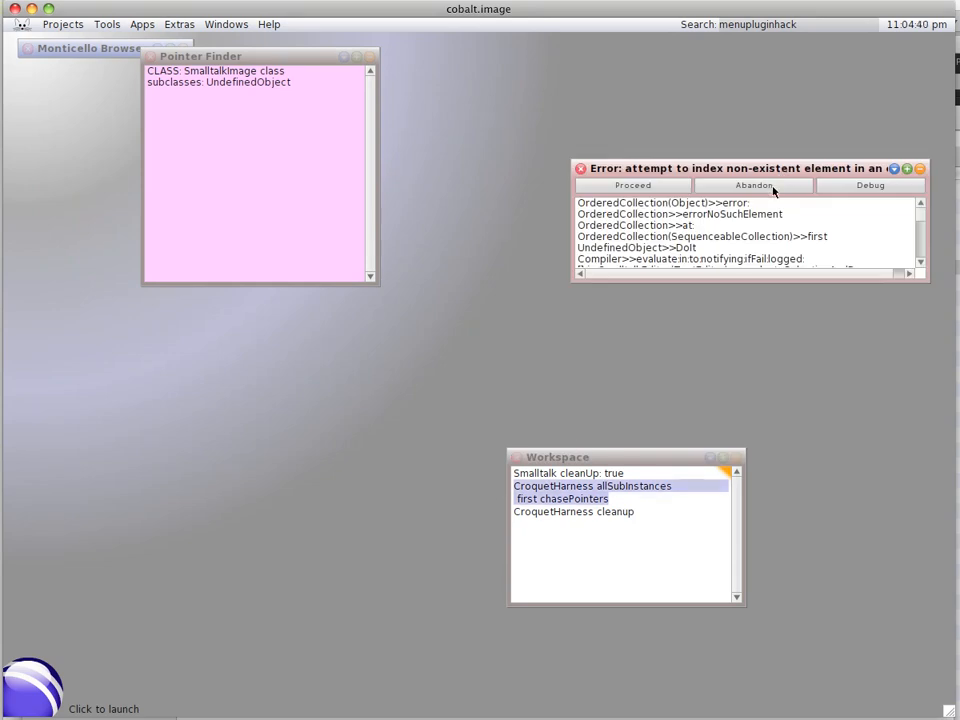
{"action": "left_click", "coordinate": [752, 184]}
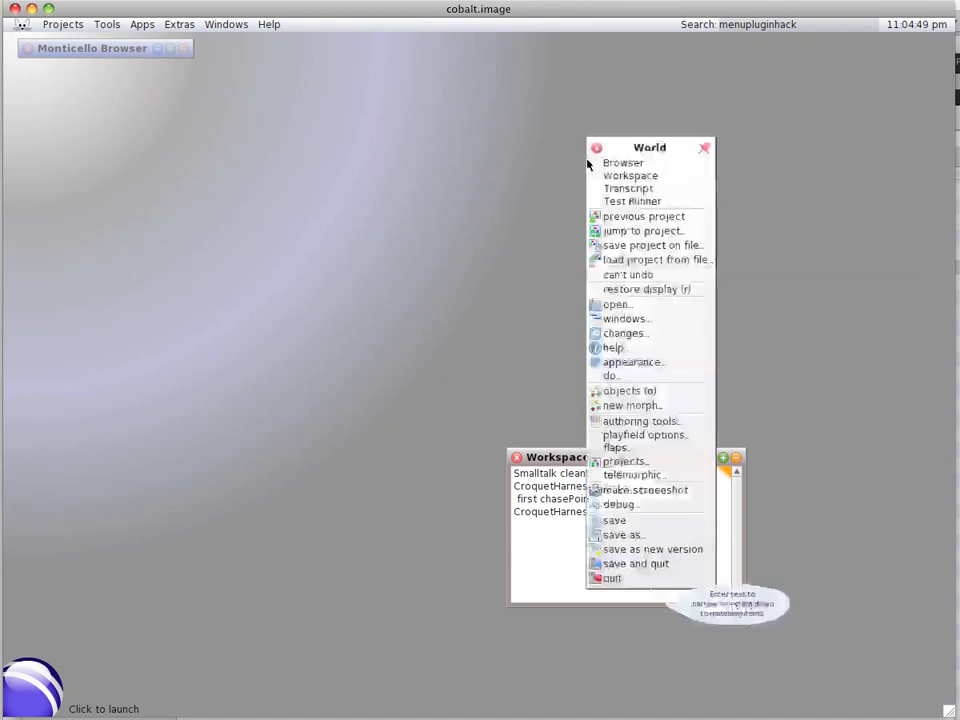
{"action": "mouse_move", "coordinate": [630, 176]}
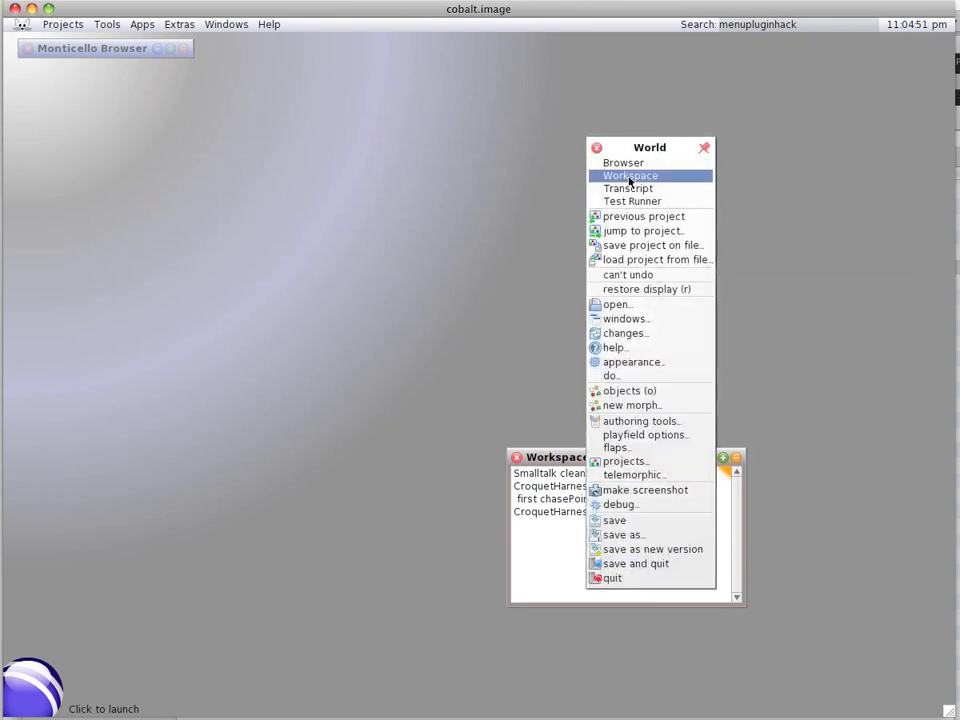
Create a new Workspace holding the script that fills myArray with 200 cubes.
{"action": "left_click", "coordinate": [630, 176]}
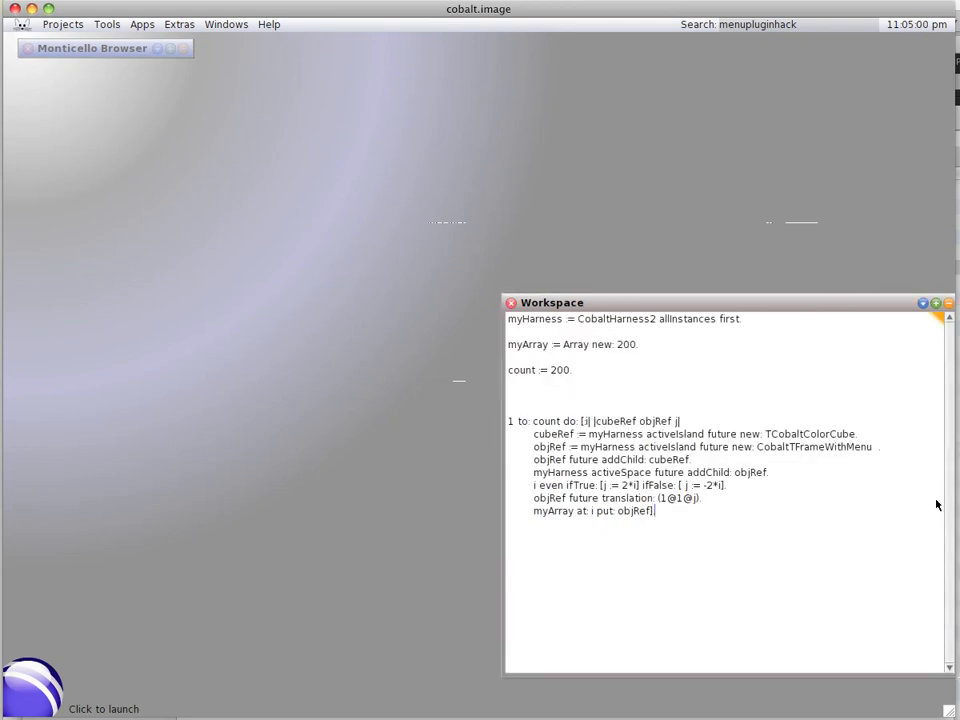
{"action": "mouse_move", "coordinate": [40, 682]}
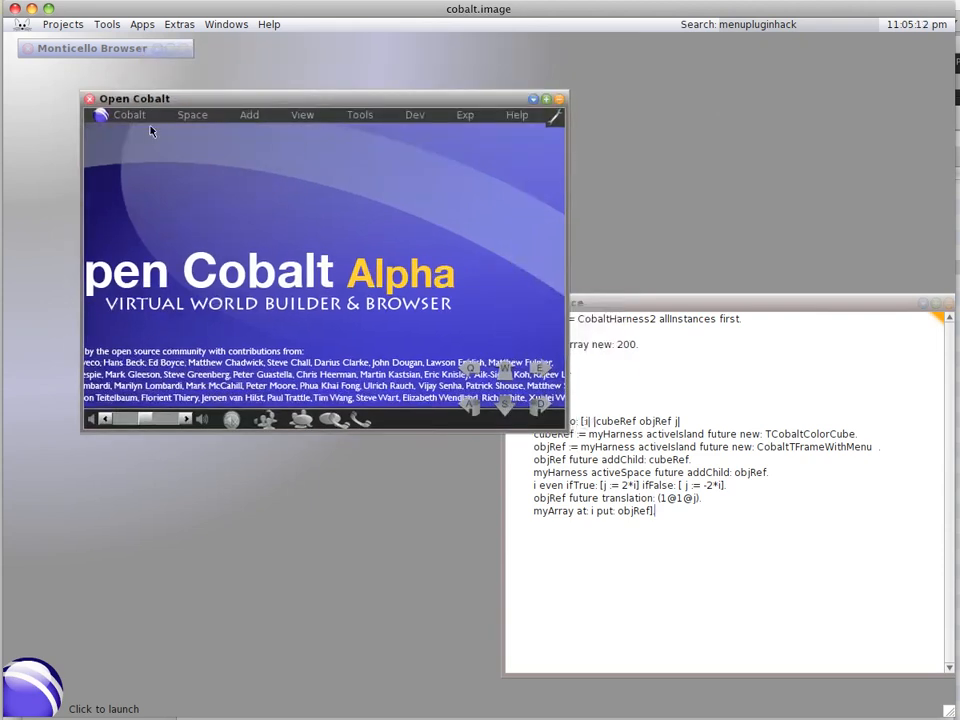
Start Cobalt from the Cobalt menu and walk forward into the 3D space.
{"action": "left_click", "coordinate": [128, 114]}
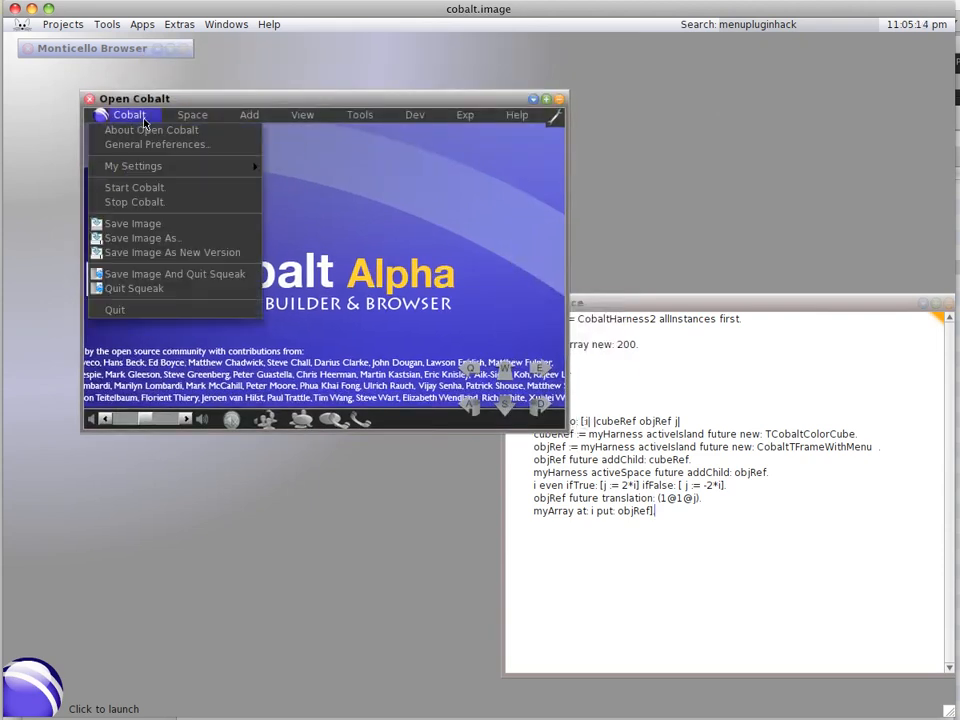
{"action": "left_click", "coordinate": [136, 188]}
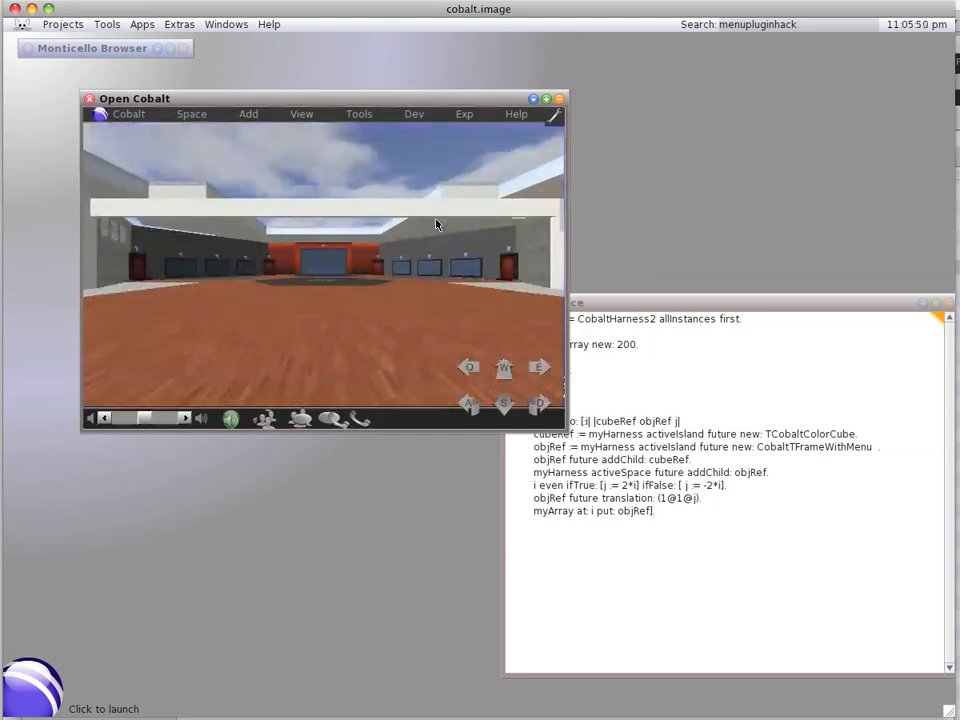
{"action": "left_click", "coordinate": [504, 368]}
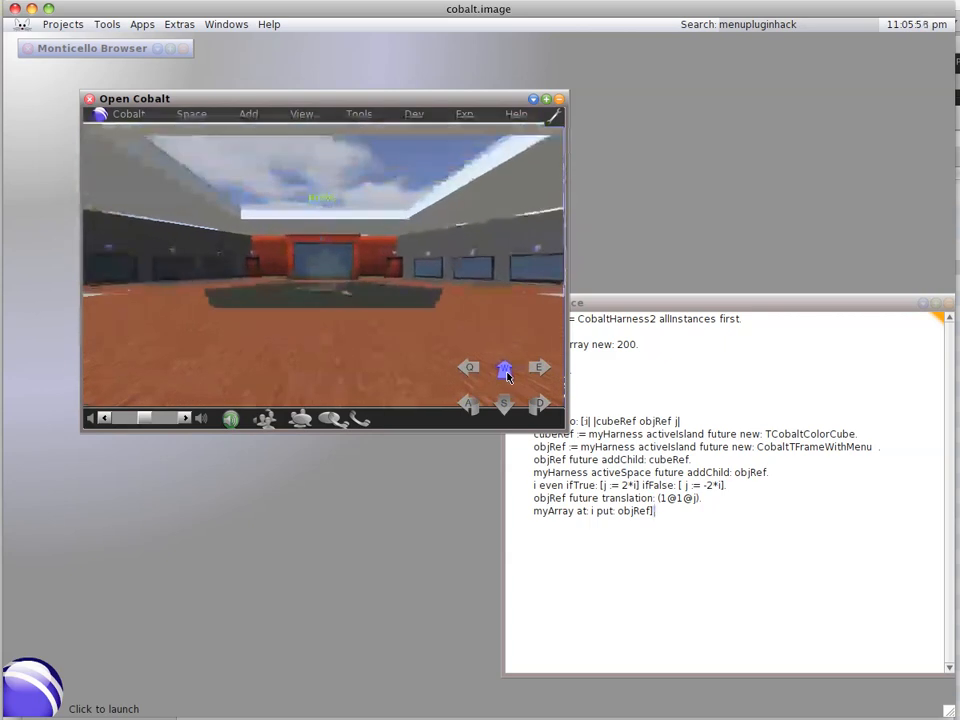
{"action": "left_click", "coordinate": [538, 404]}
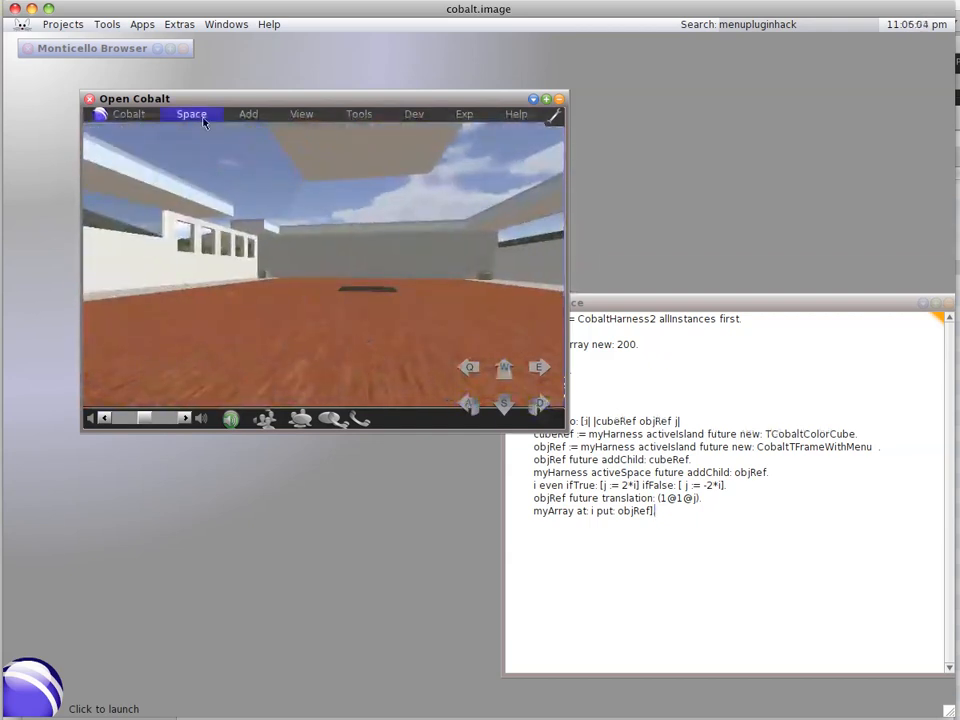
Load the Exterior Preset space and begin walking forward in it.
{"action": "left_click", "coordinate": [192, 112]}
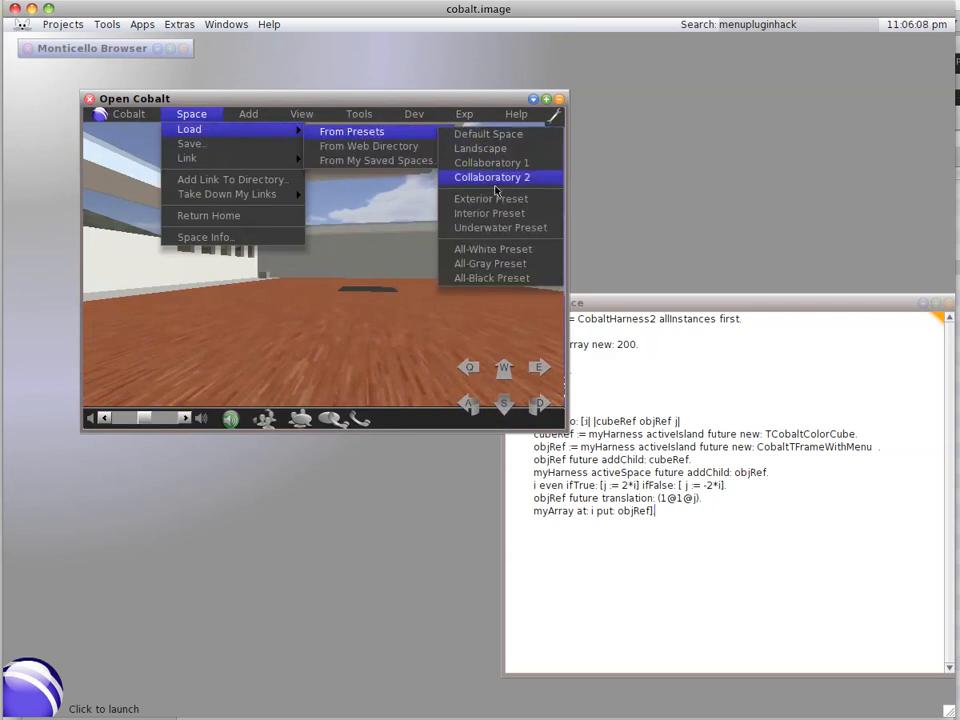
{"action": "mouse_move", "coordinate": [496, 198]}
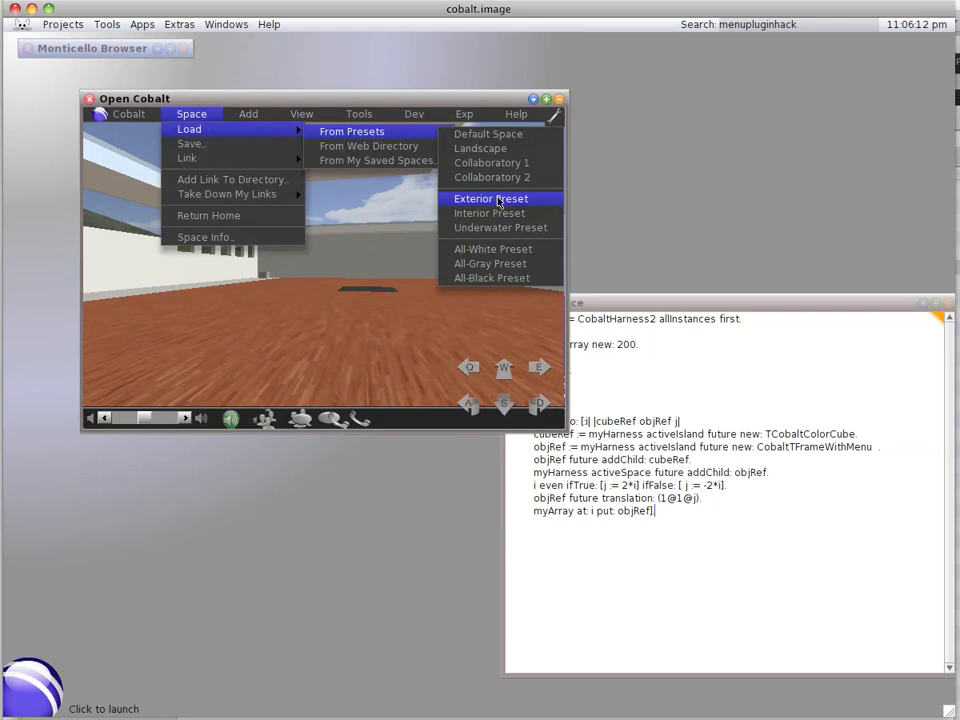
{"action": "left_click", "coordinate": [490, 198]}
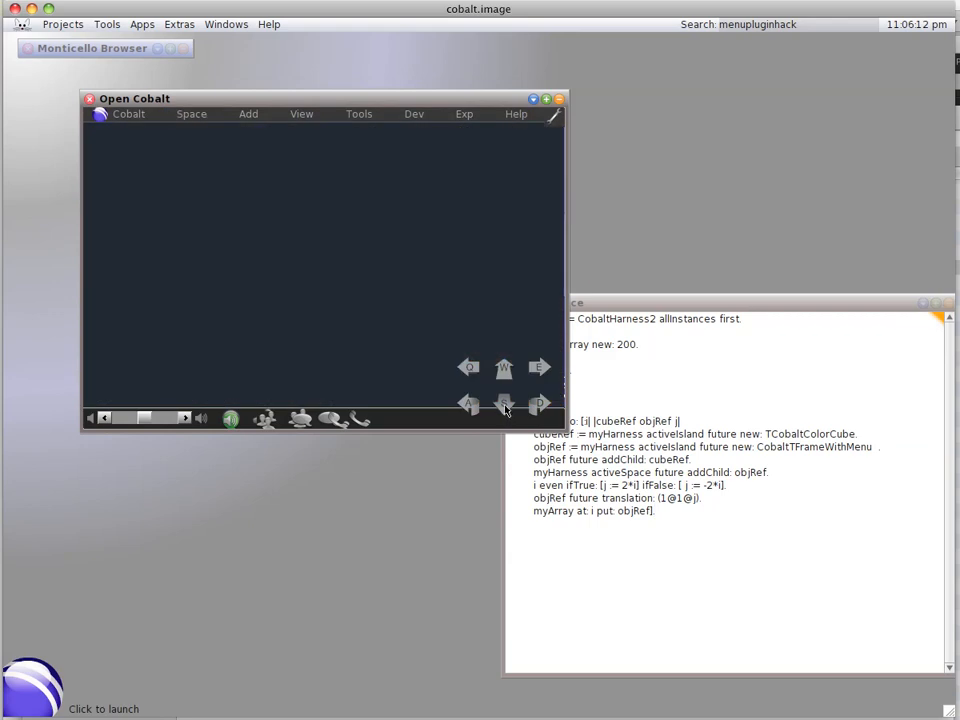
{"action": "left_click", "coordinate": [504, 404]}
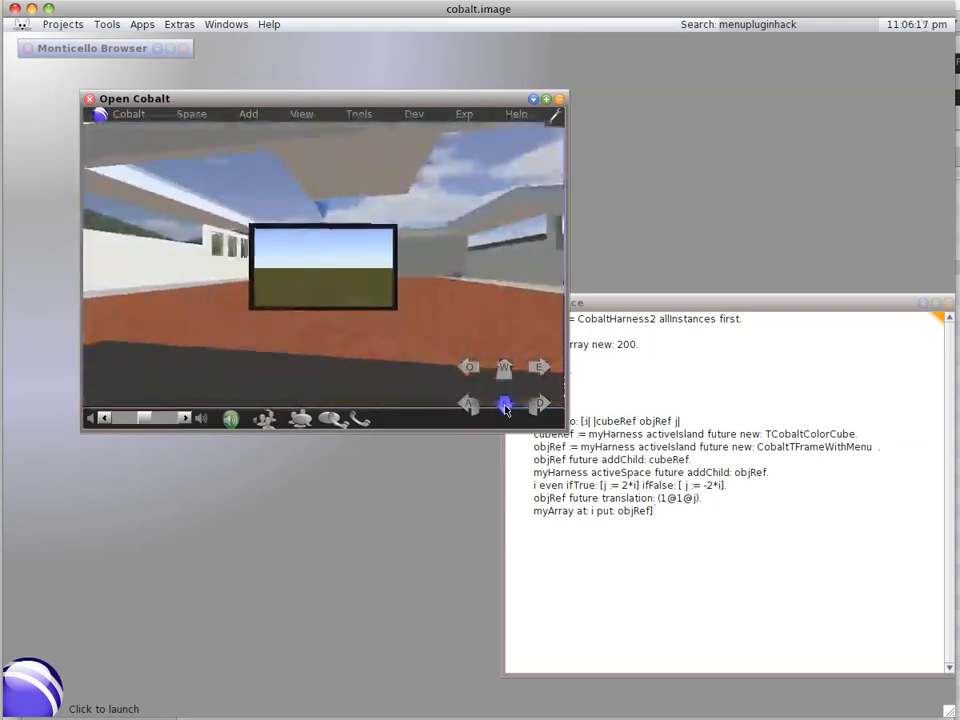
{"action": "left_click", "coordinate": [504, 404]}
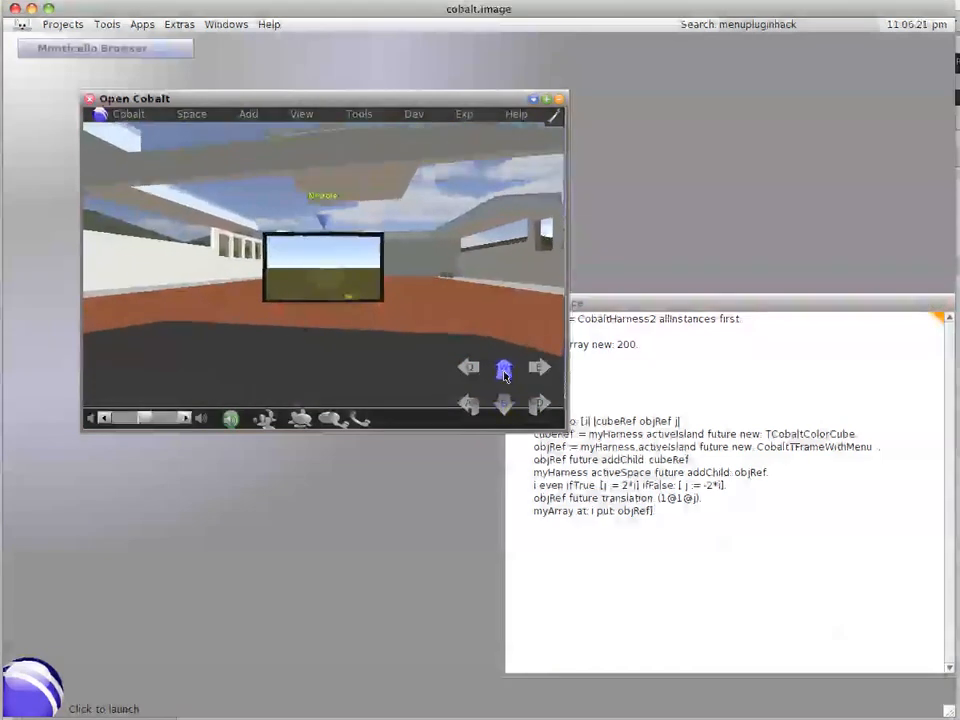
Walk the avatar out of the room onto the open green field and look around.
{"action": "left_click", "coordinate": [540, 368]}
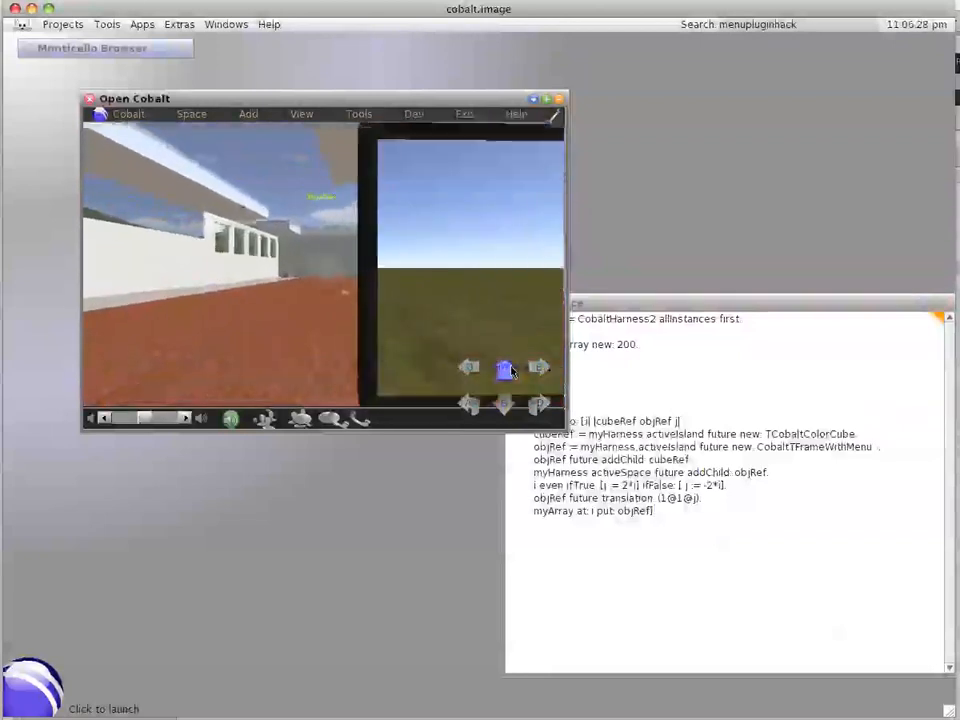
{"action": "left_click", "coordinate": [470, 368]}
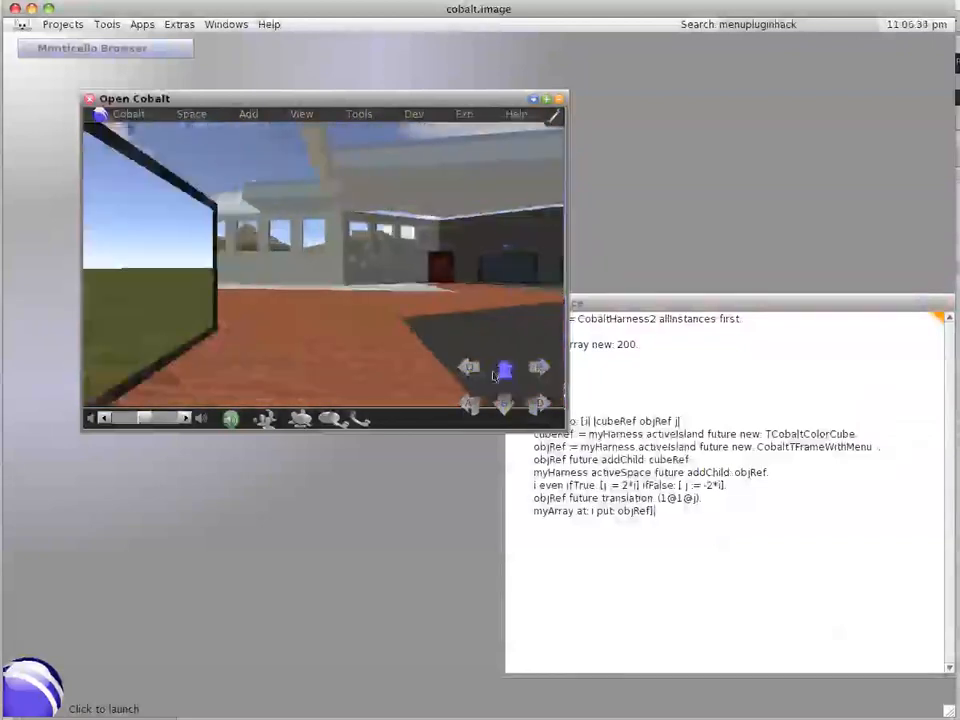
{"action": "left_click", "coordinate": [468, 404]}
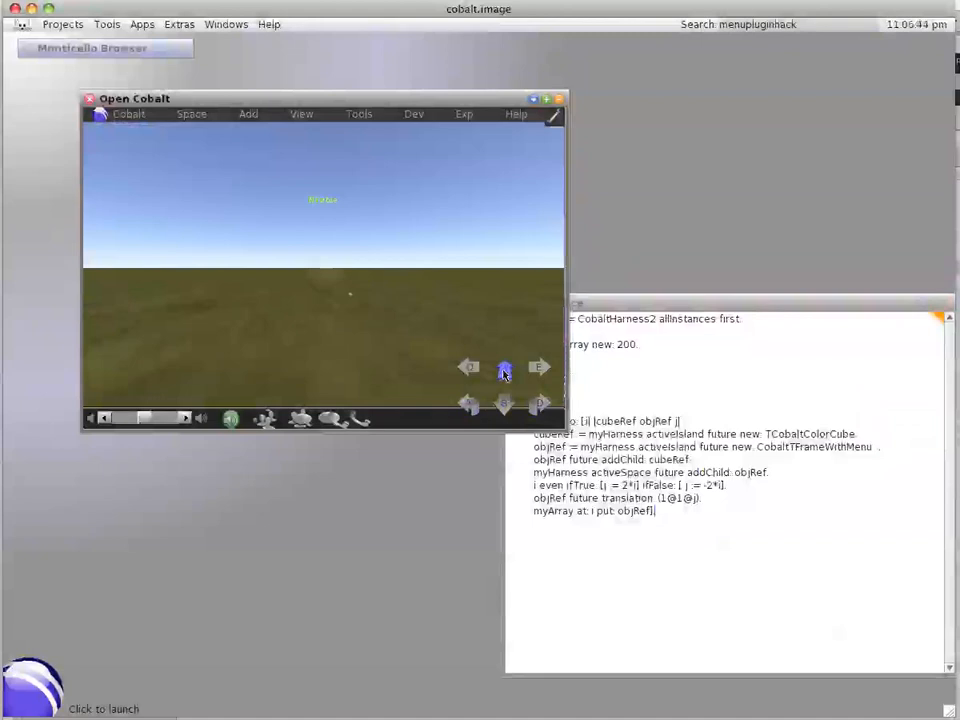
{"action": "left_click", "coordinate": [540, 404]}
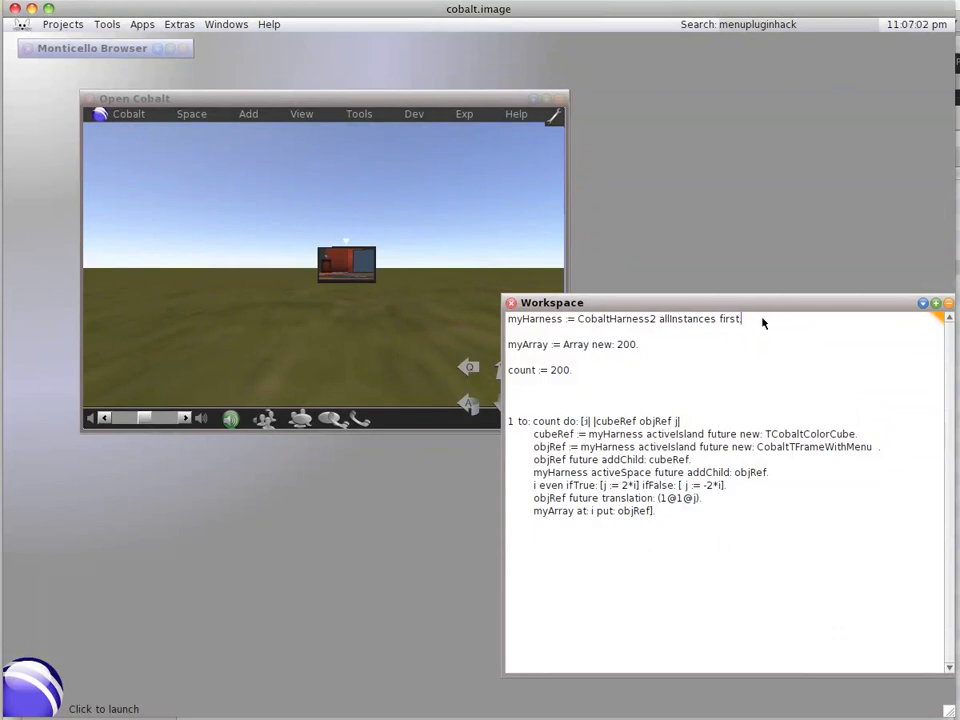
{"action": "mouse_move", "coordinate": [772, 342]}
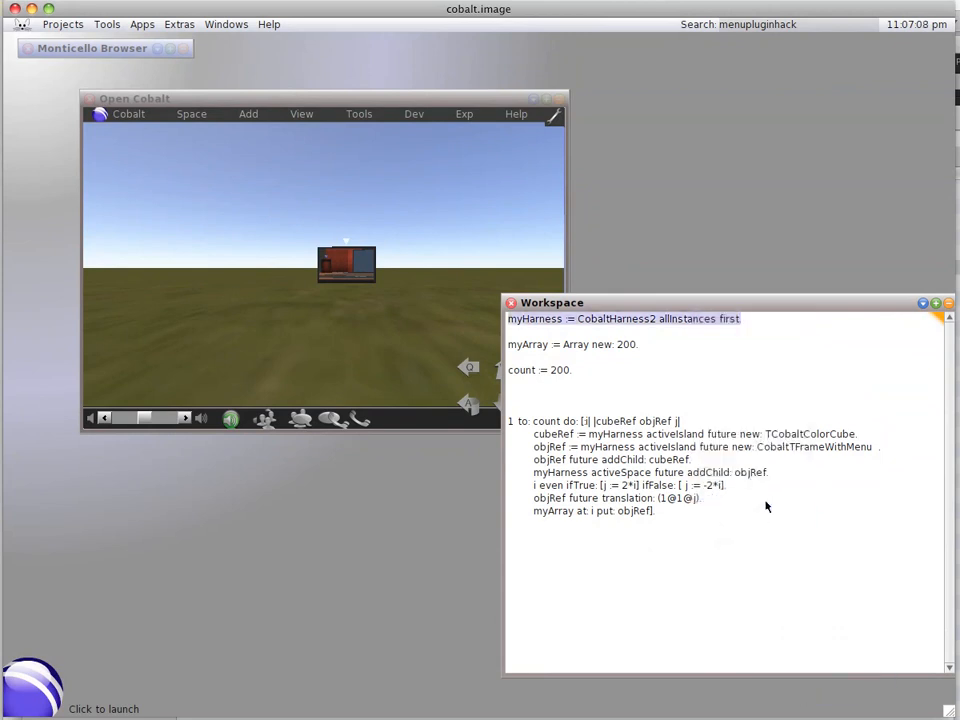
{"action": "mouse_move", "coordinate": [508, 346]}
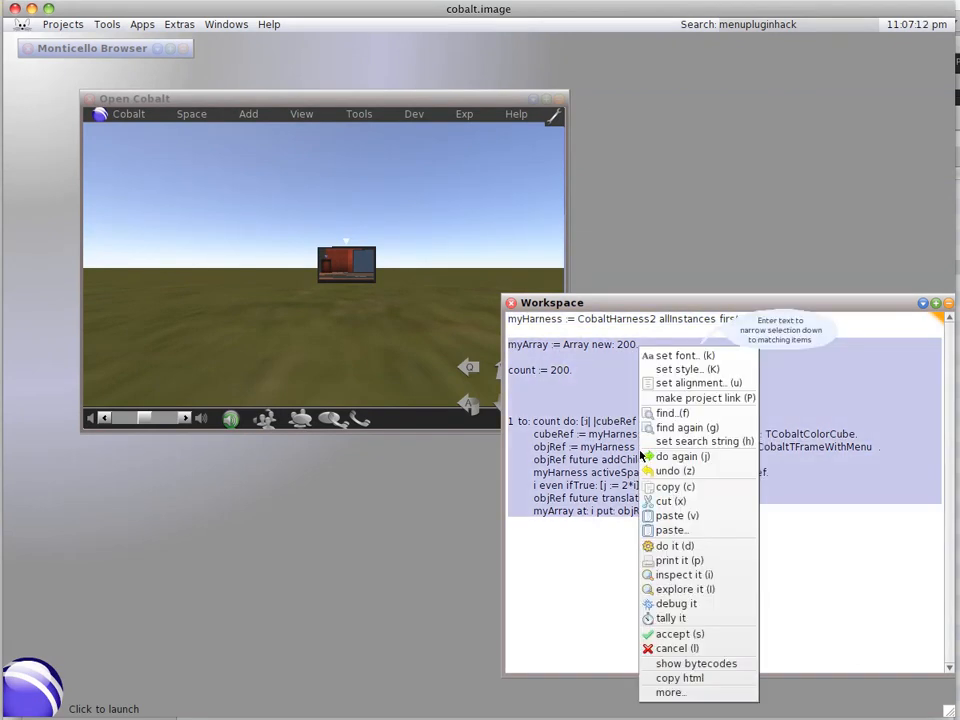
{"action": "mouse_move", "coordinate": [680, 456]}
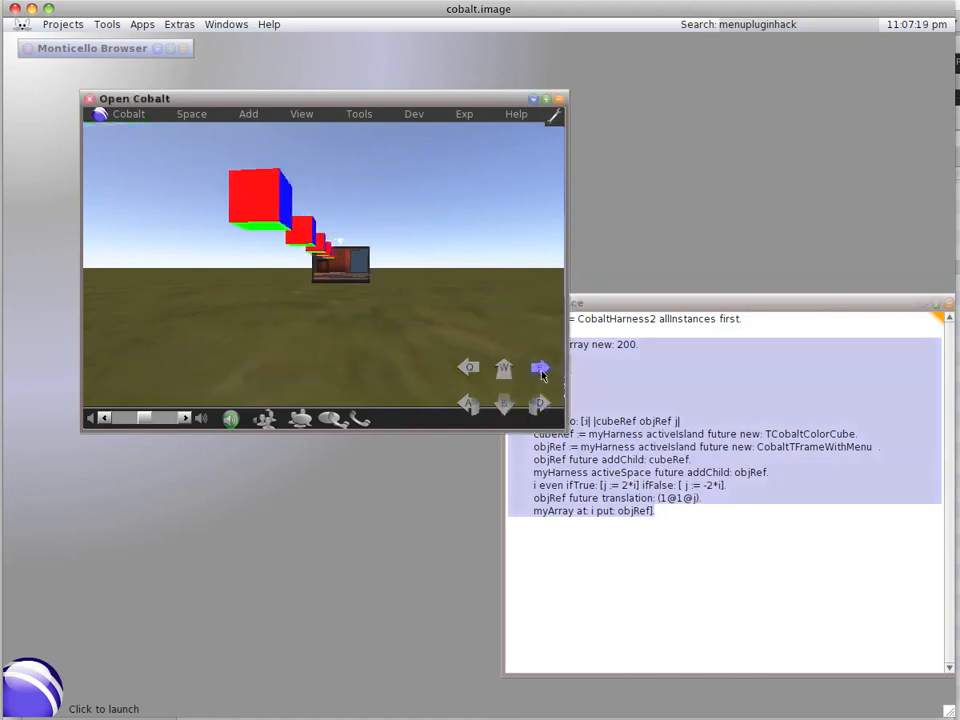
Turn the avatar to view the whole row of red-and-blue cubes created by the script.
{"action": "left_click", "coordinate": [540, 368]}
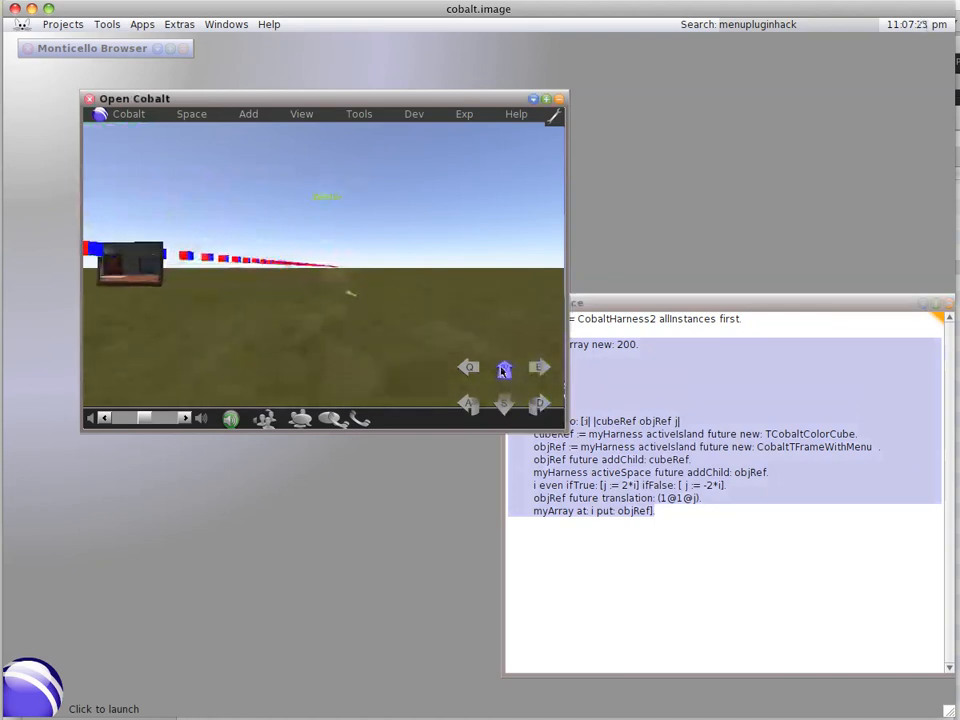
{"action": "left_click", "coordinate": [468, 404]}
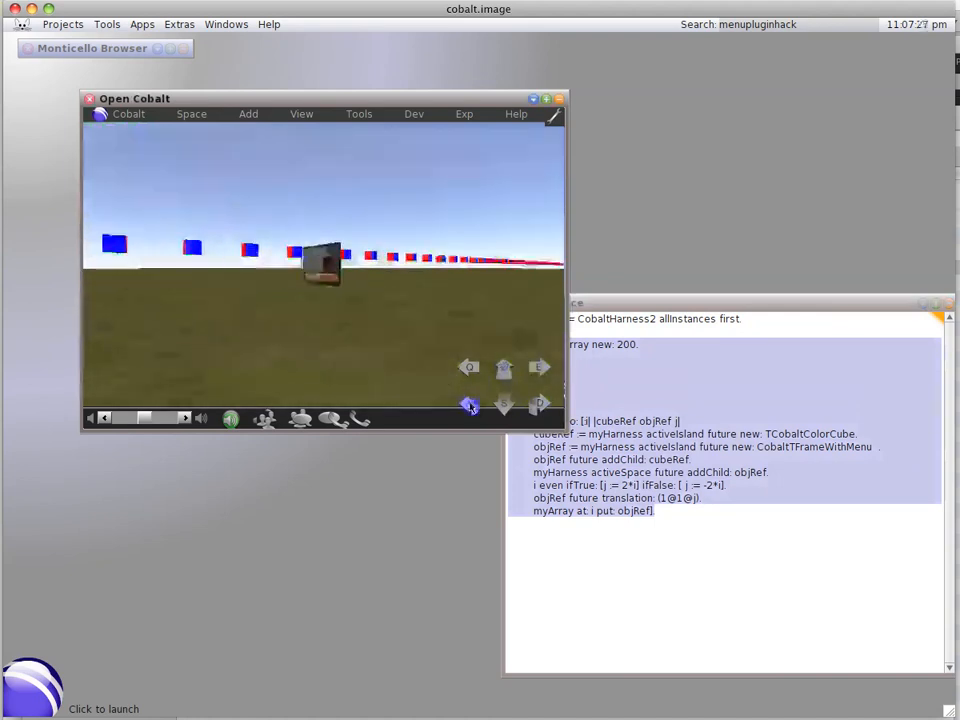
{"action": "left_click", "coordinate": [504, 404]}
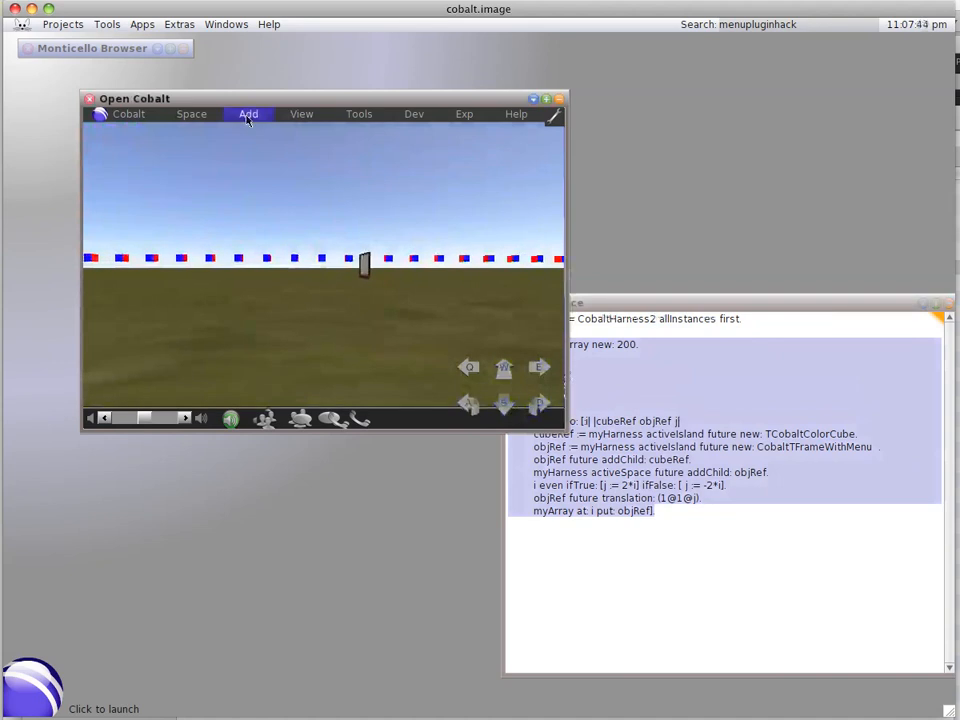
Add a static Color Cube to the world, step back from it, and go full screen.
{"action": "left_click", "coordinate": [248, 112]}
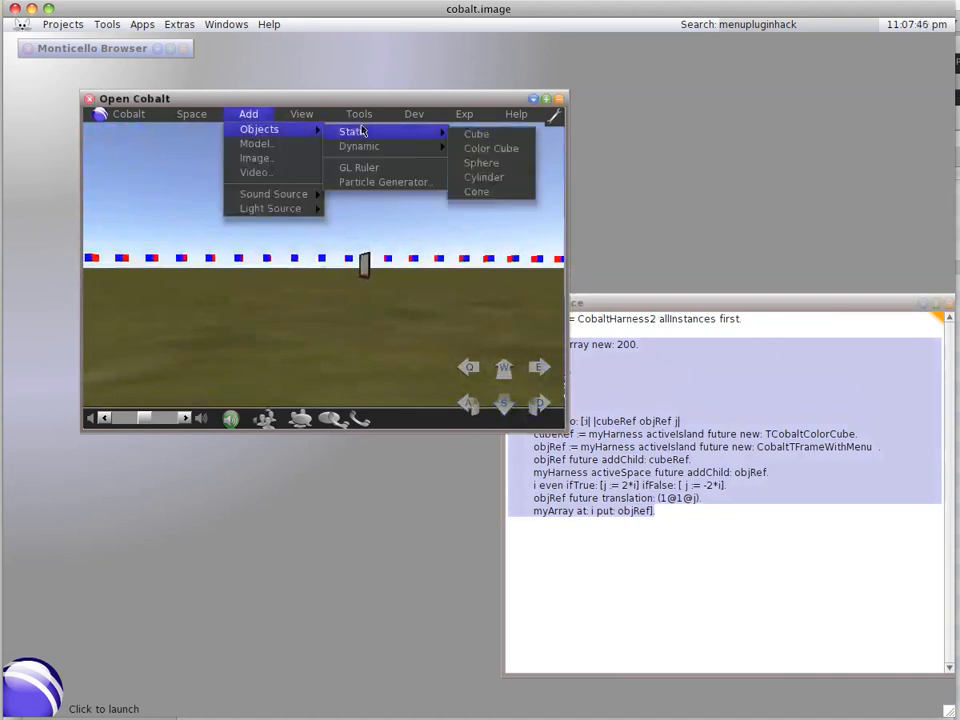
{"action": "mouse_move", "coordinate": [492, 148]}
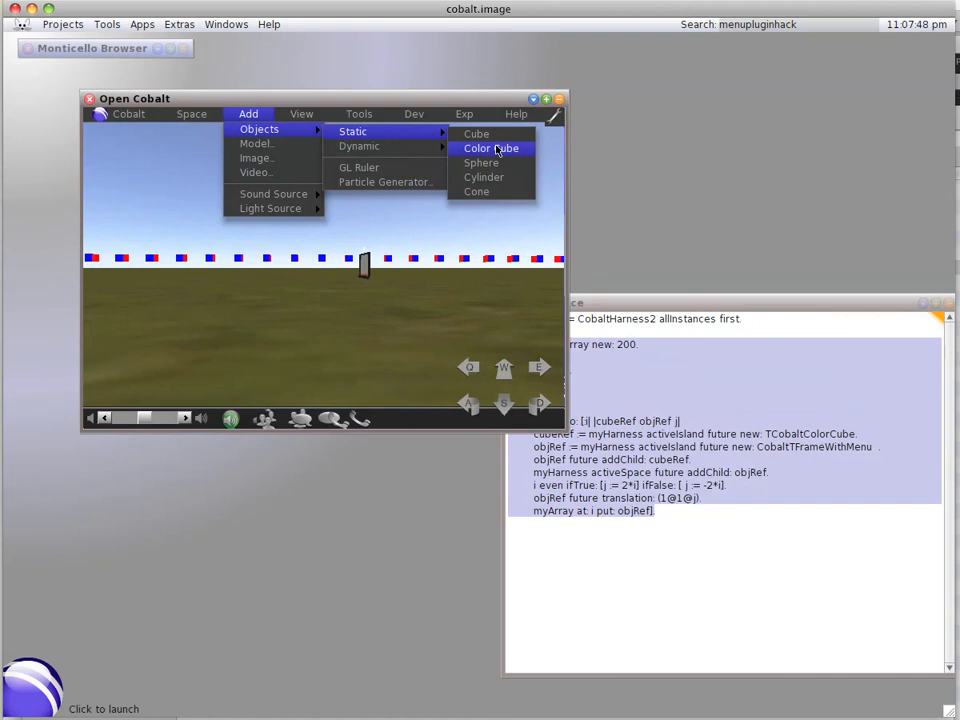
{"action": "left_click", "coordinate": [492, 148]}
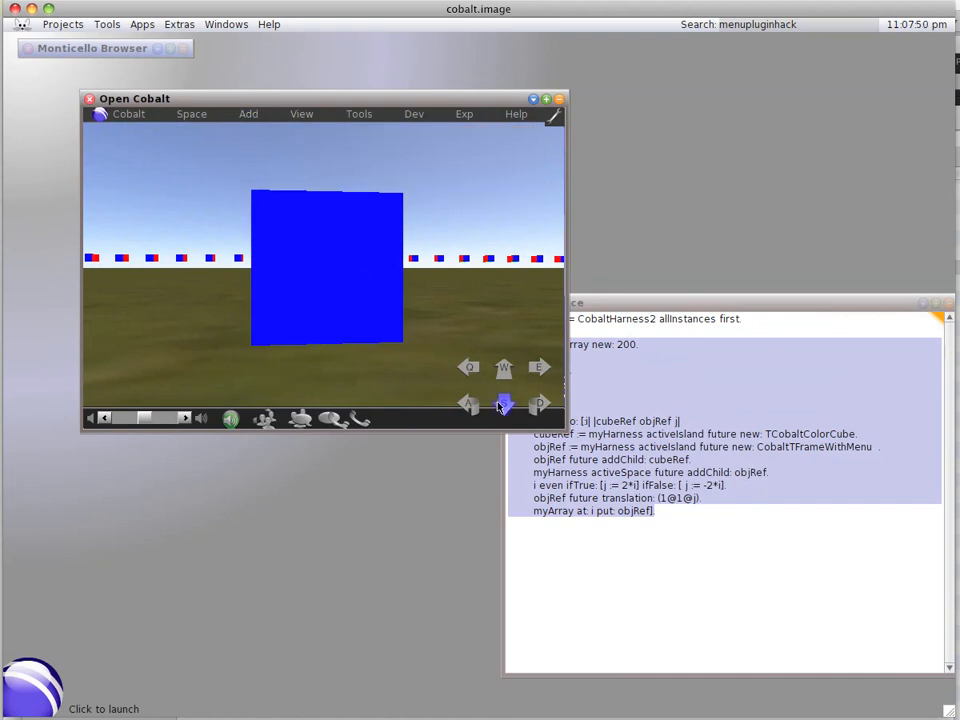
{"action": "left_click", "coordinate": [468, 404]}
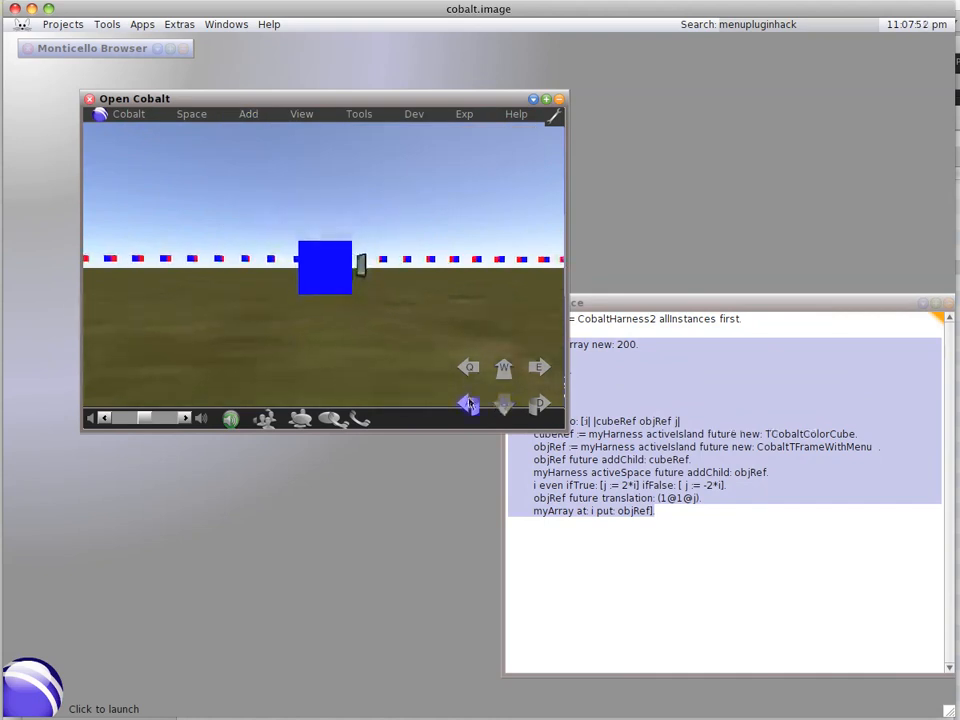
{"action": "left_click", "coordinate": [504, 368]}
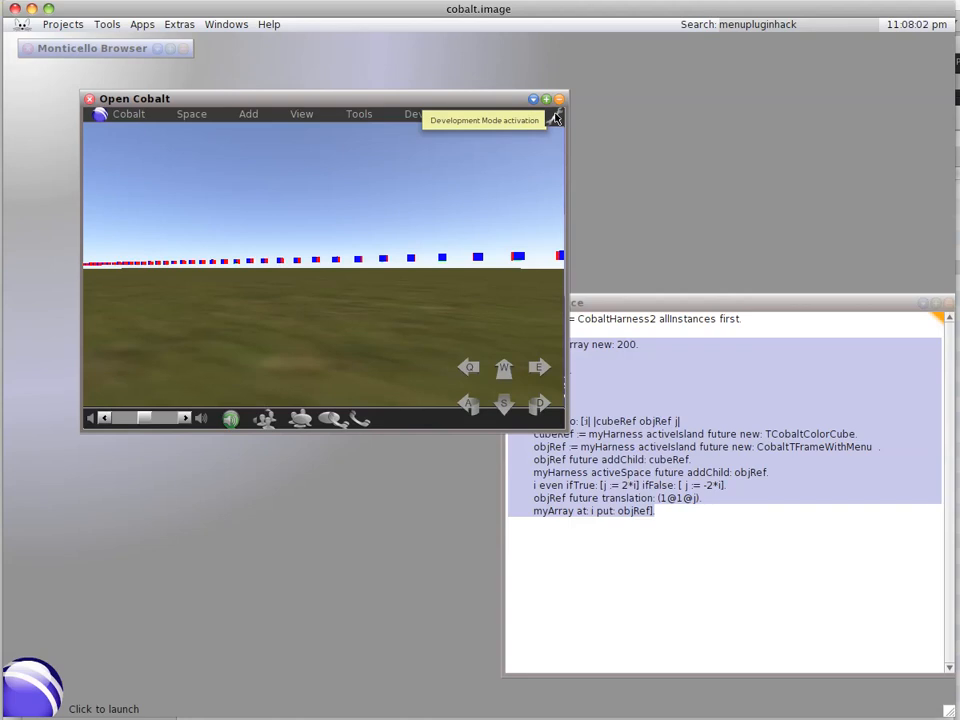
{"action": "left_click", "coordinate": [546, 98]}
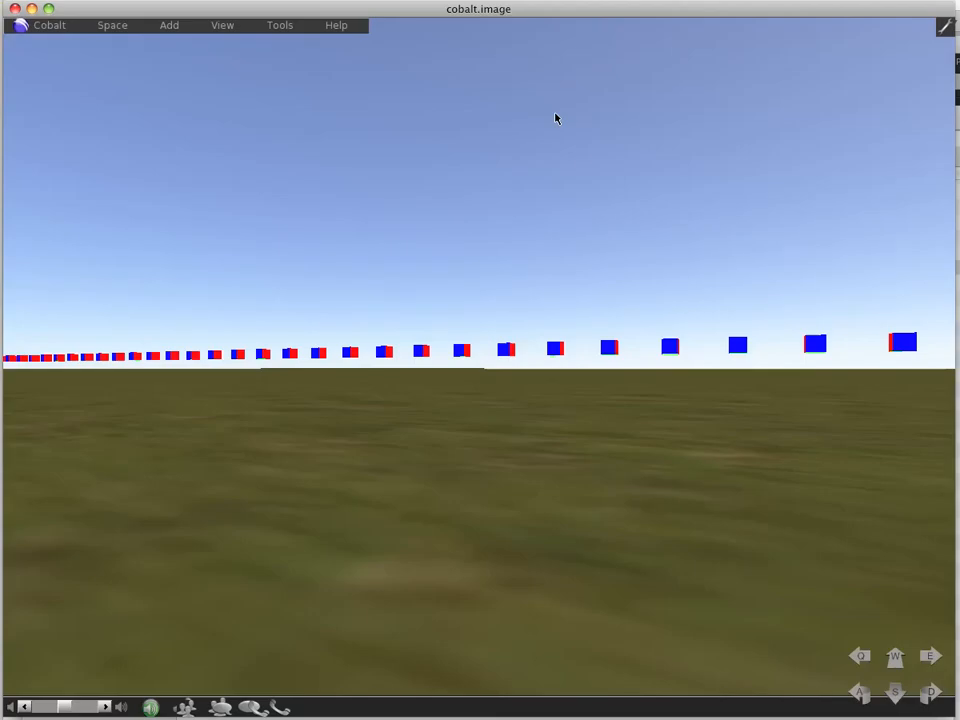
Move and turn the avatar to look along the row of cubes receding into the distance.
{"action": "left_click", "coordinate": [896, 692]}
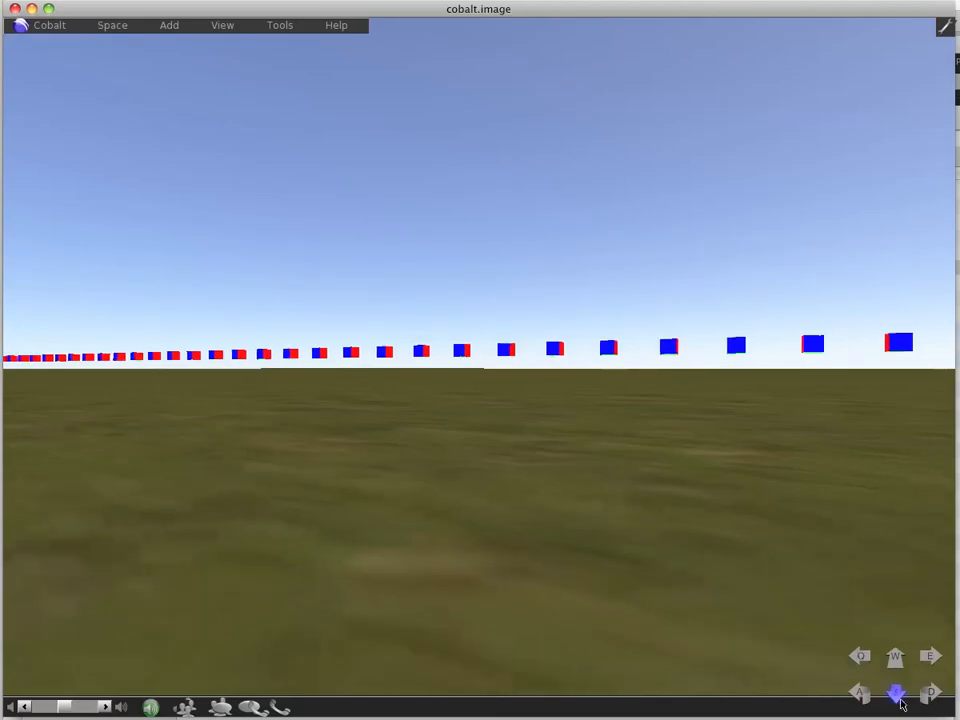
{"action": "left_click", "coordinate": [930, 694]}
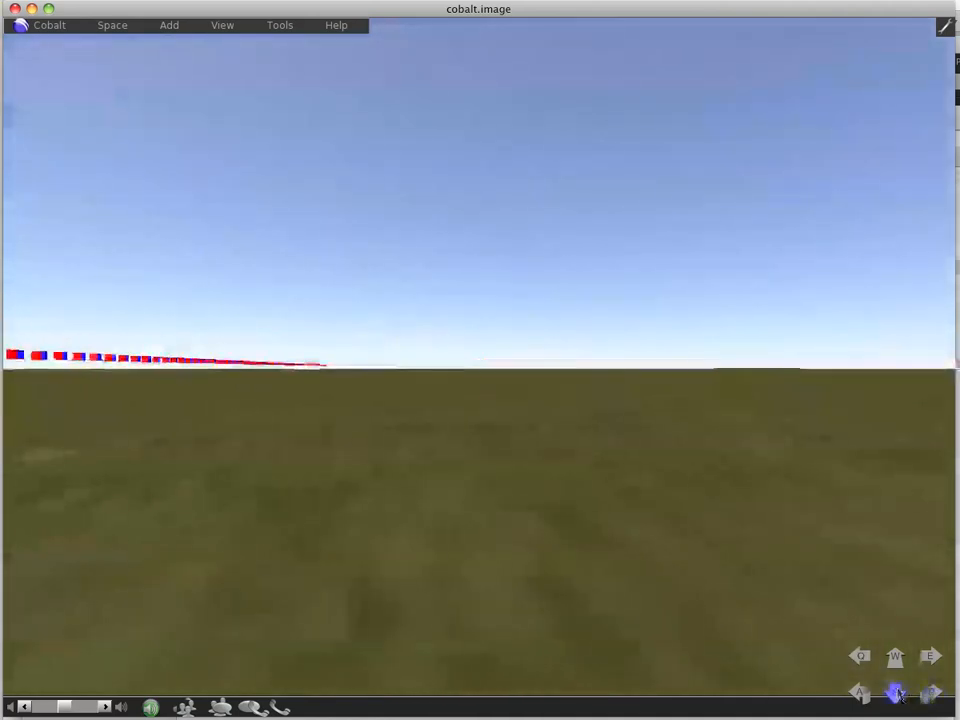
{"action": "left_click", "coordinate": [896, 656]}
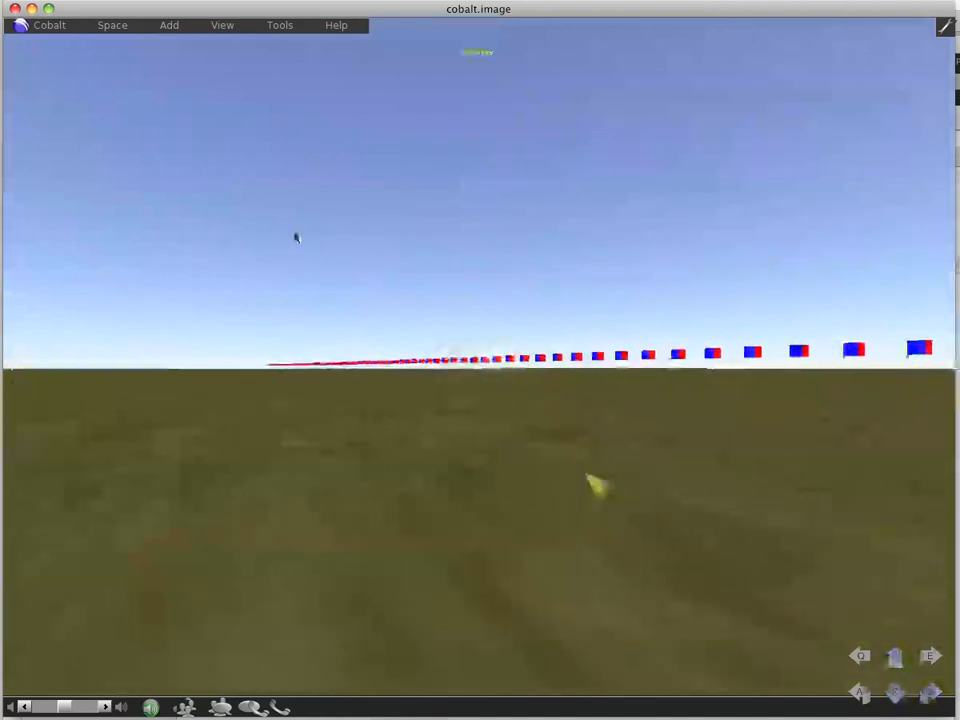
Browse the Tools, Exp and Add menus along the full-screen world's menu bar.
{"action": "left_click", "coordinate": [280, 24]}
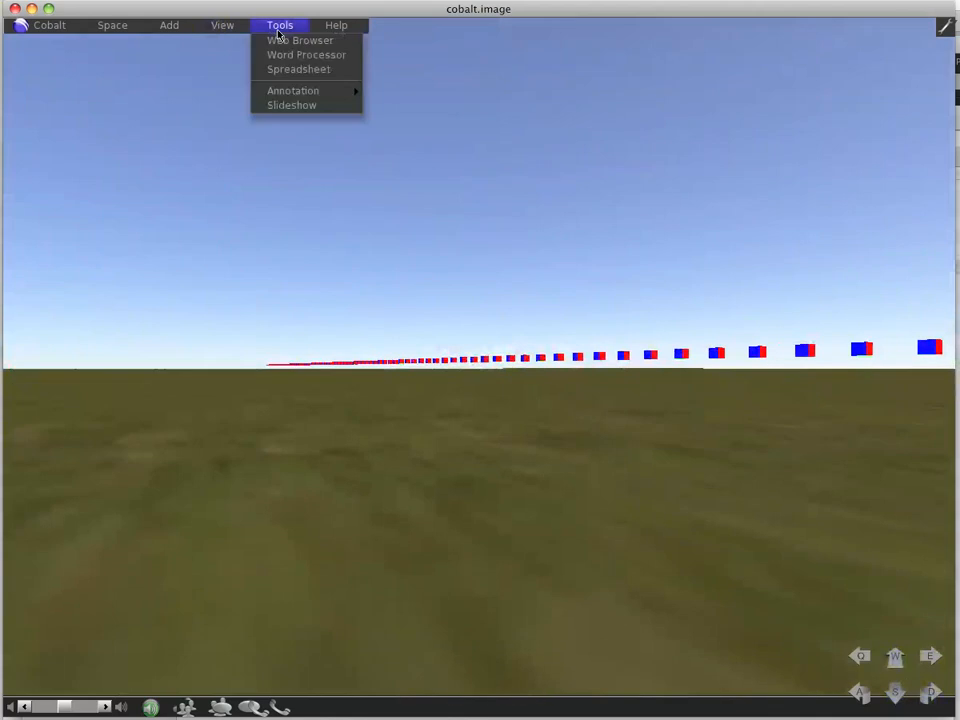
{"action": "left_click", "coordinate": [222, 24]}
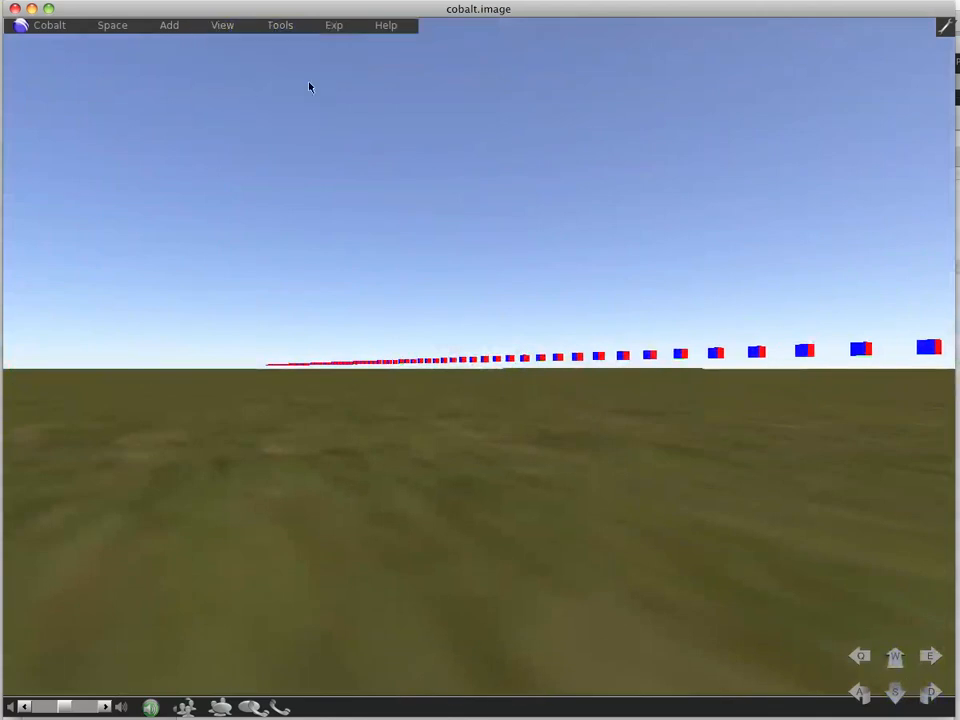
{"action": "left_click", "coordinate": [280, 24]}
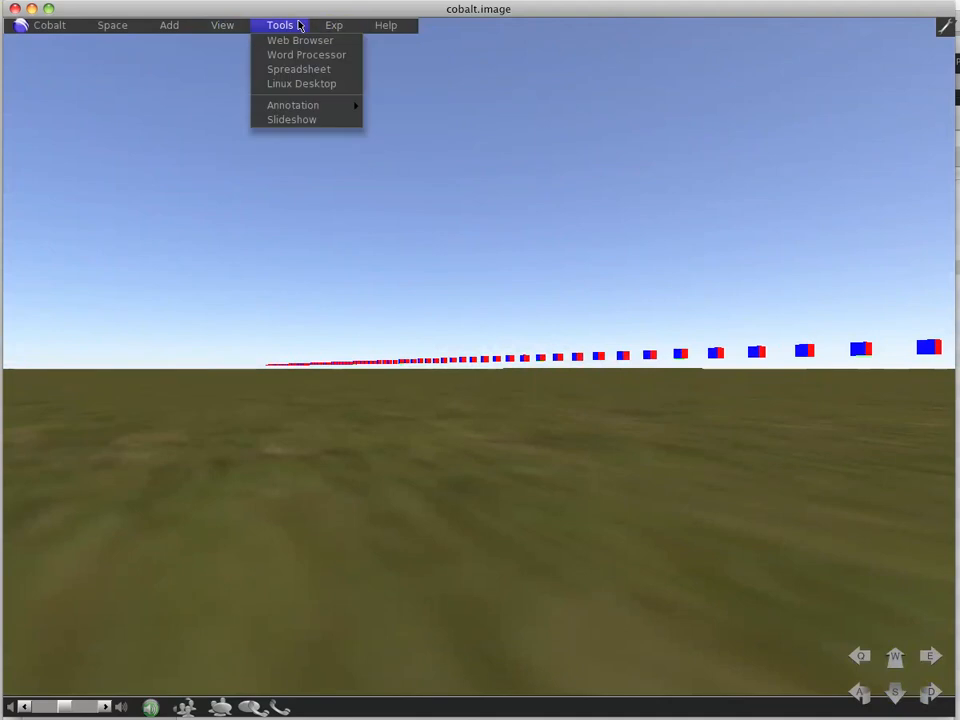
{"action": "left_click", "coordinate": [334, 24]}
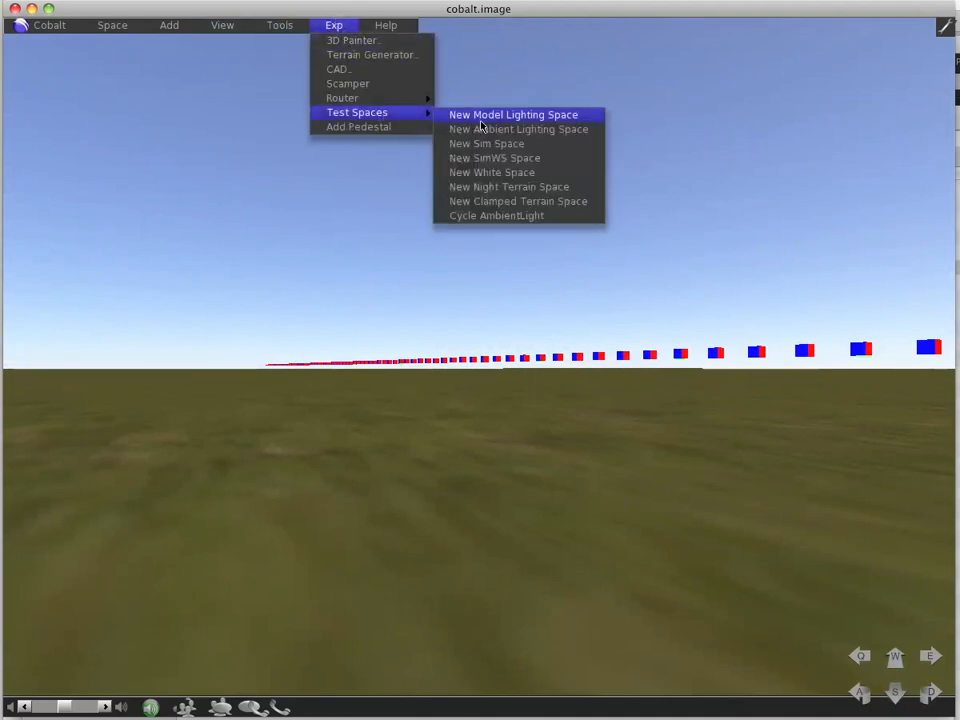
{"action": "left_click", "coordinate": [168, 24]}
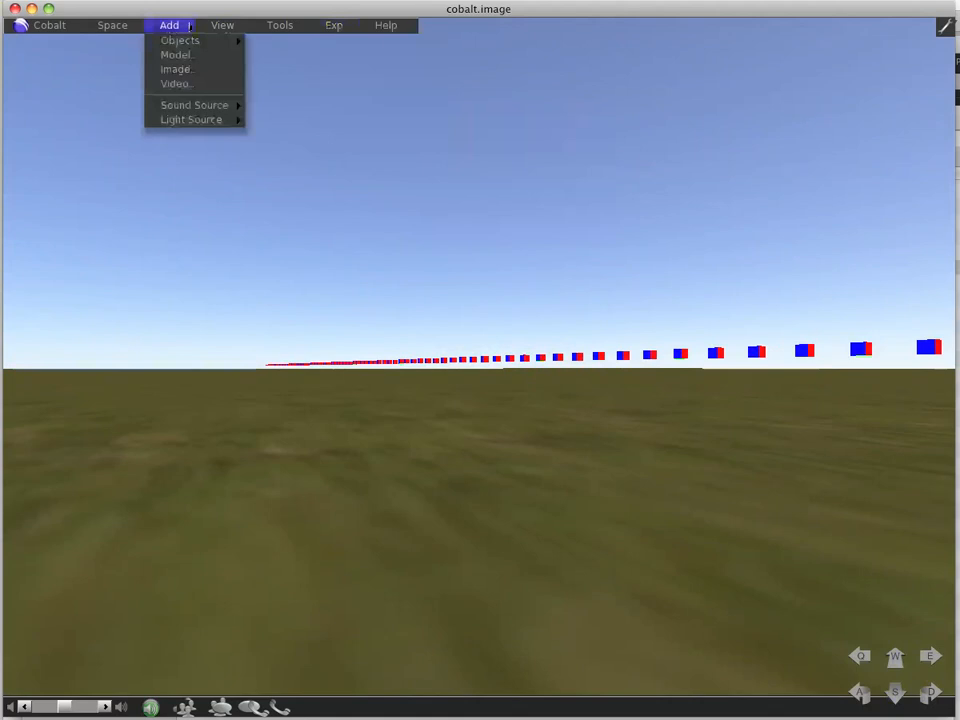
{"action": "left_click", "coordinate": [384, 24]}
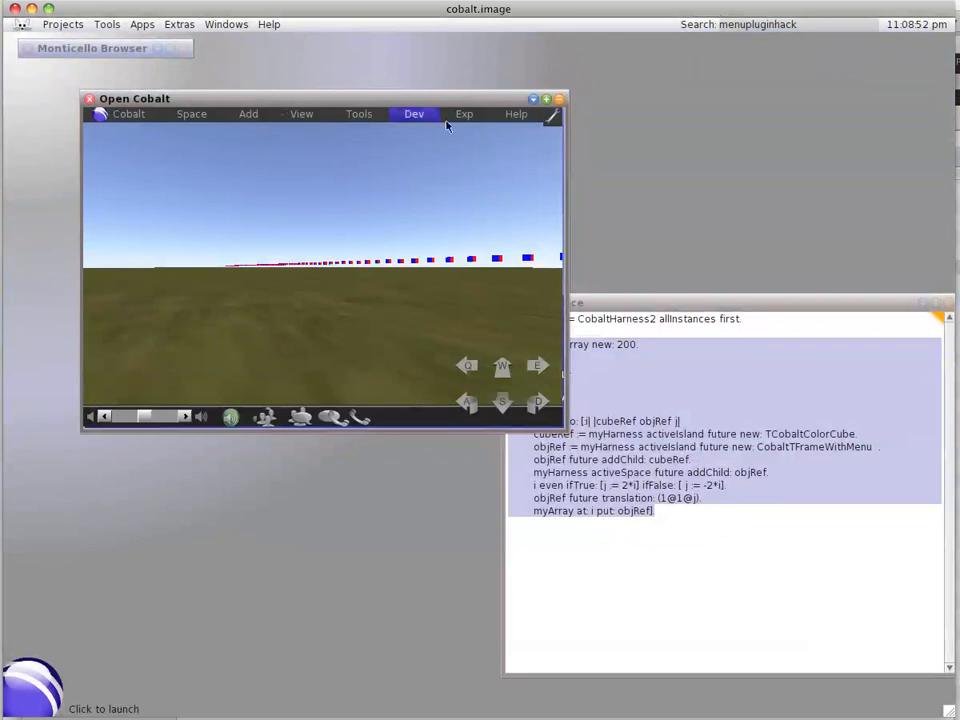
Turn on the frame-rate readout via Dev > User Interface > Toggle Frame Rate.
{"action": "left_click", "coordinate": [412, 112]}
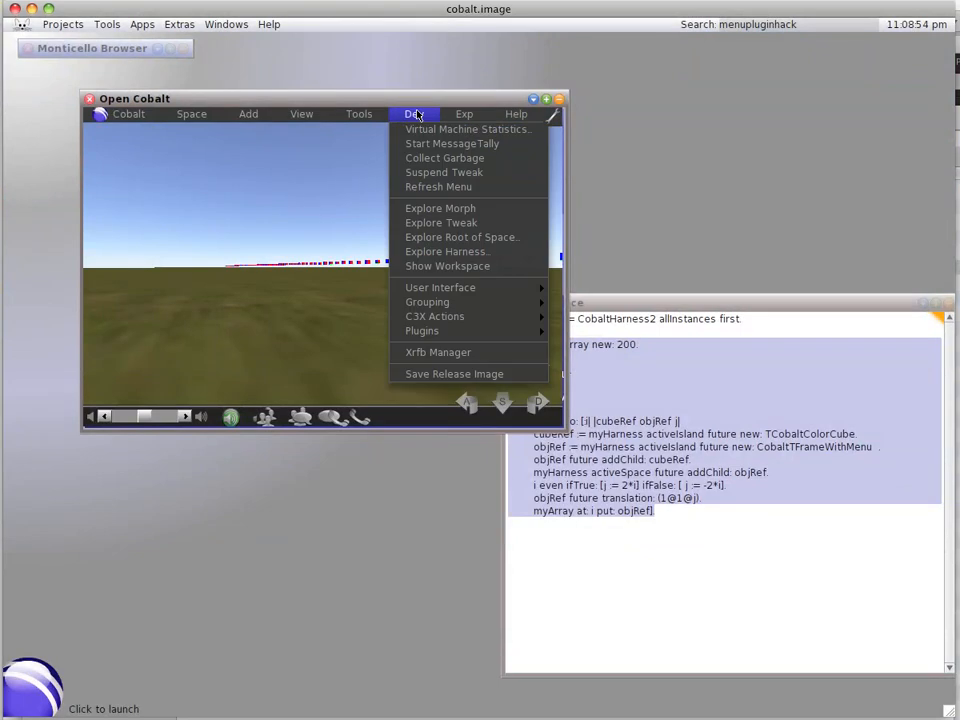
{"action": "mouse_move", "coordinate": [456, 350]}
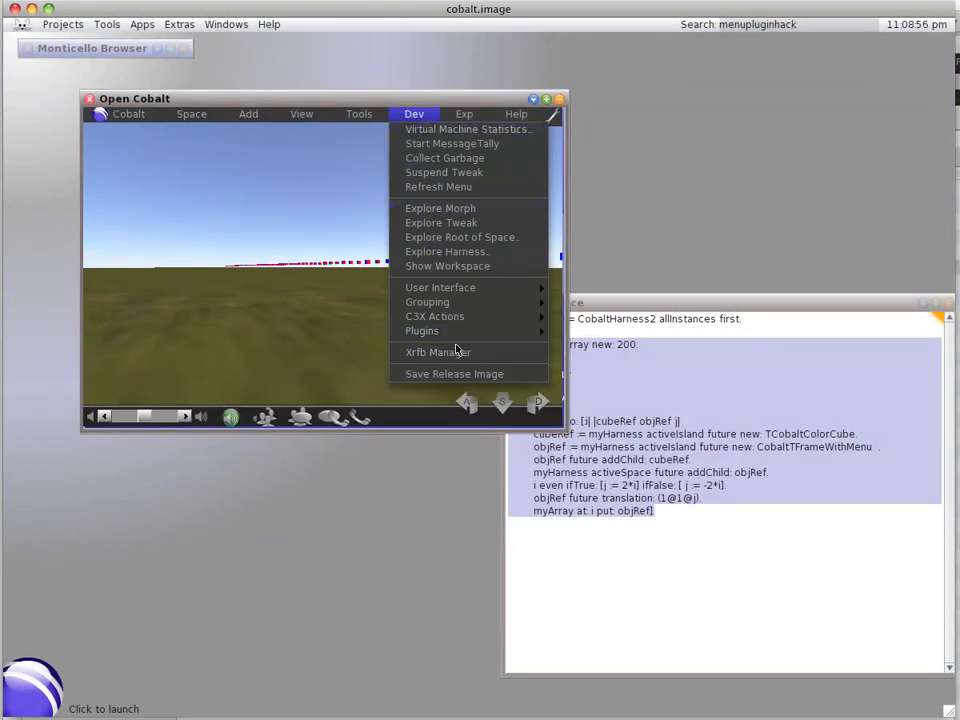
{"action": "mouse_move", "coordinate": [440, 288]}
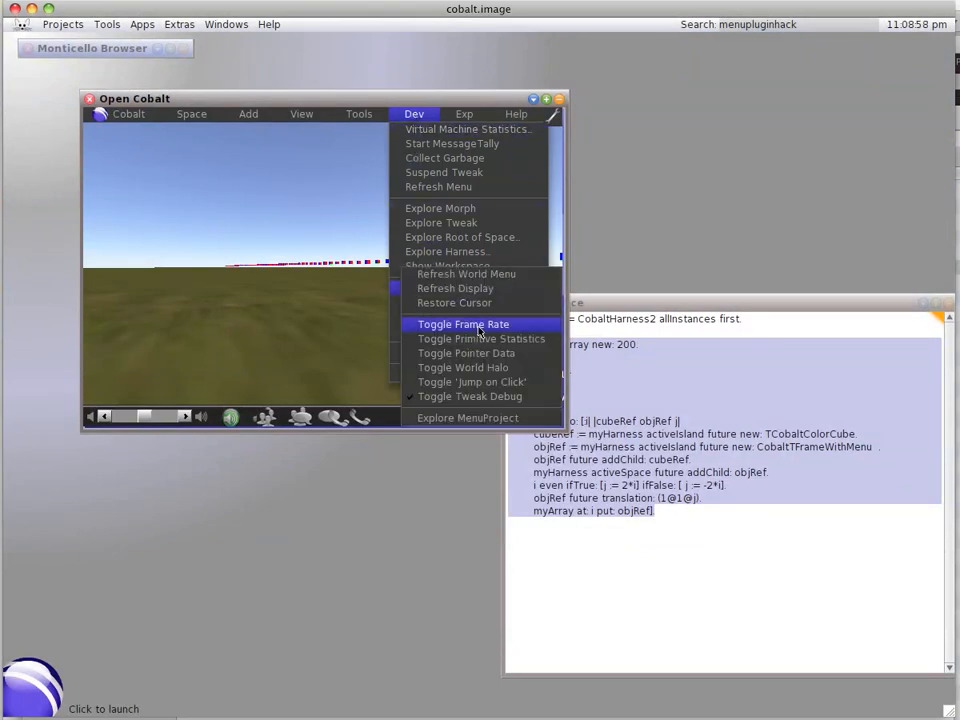
{"action": "left_click", "coordinate": [464, 324]}
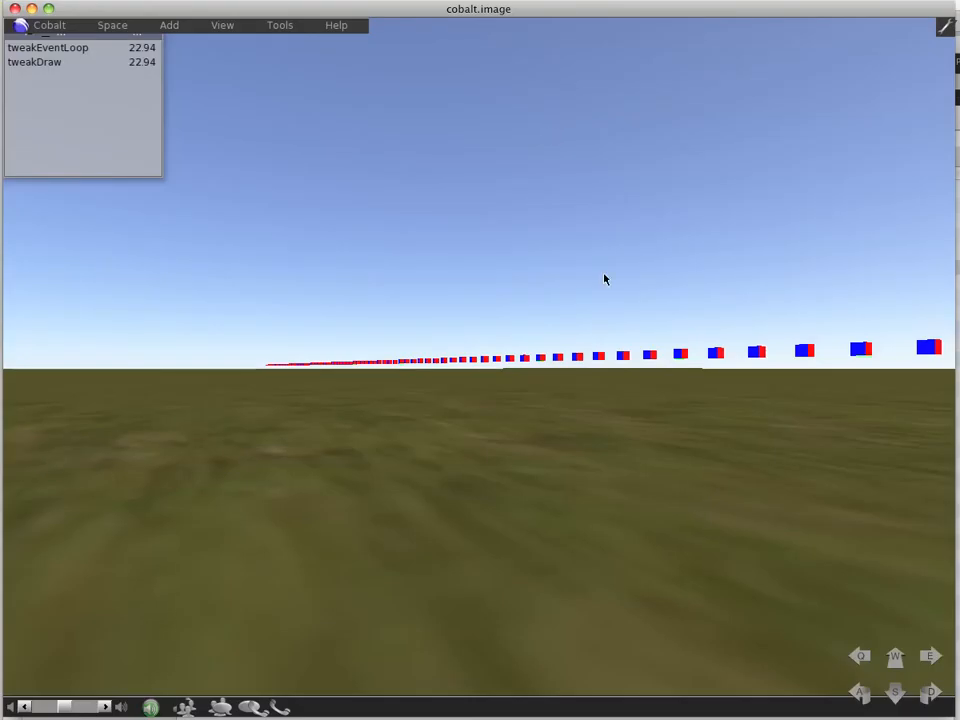
{"action": "left_click", "coordinate": [896, 656]}
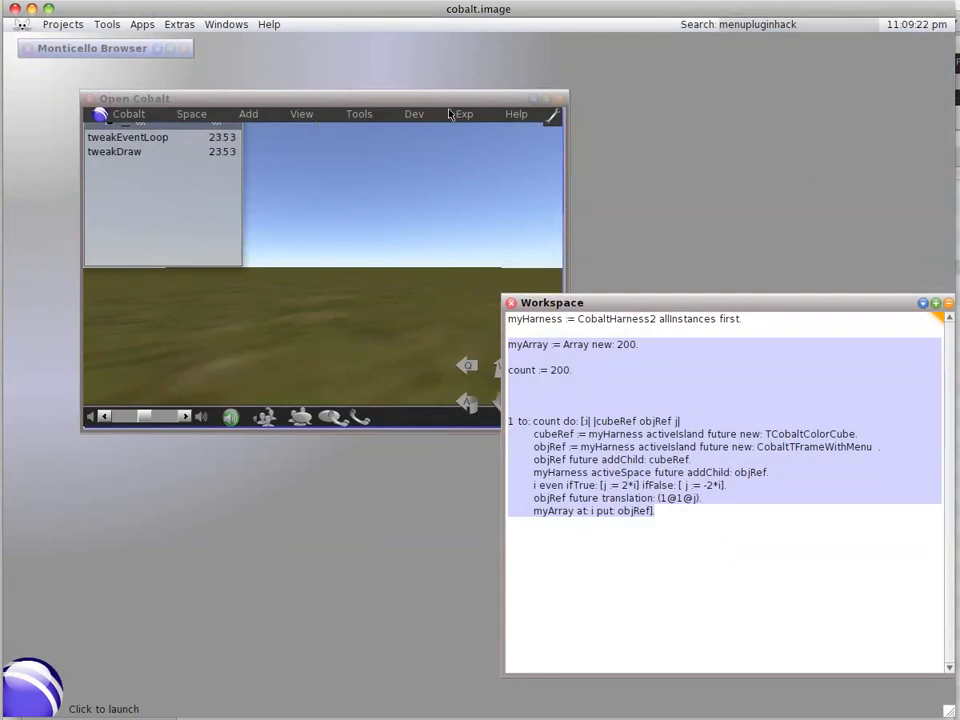
Switch the frame-rate readout off, face the cube row and bring the workspace forward.
{"action": "left_click", "coordinate": [412, 112]}
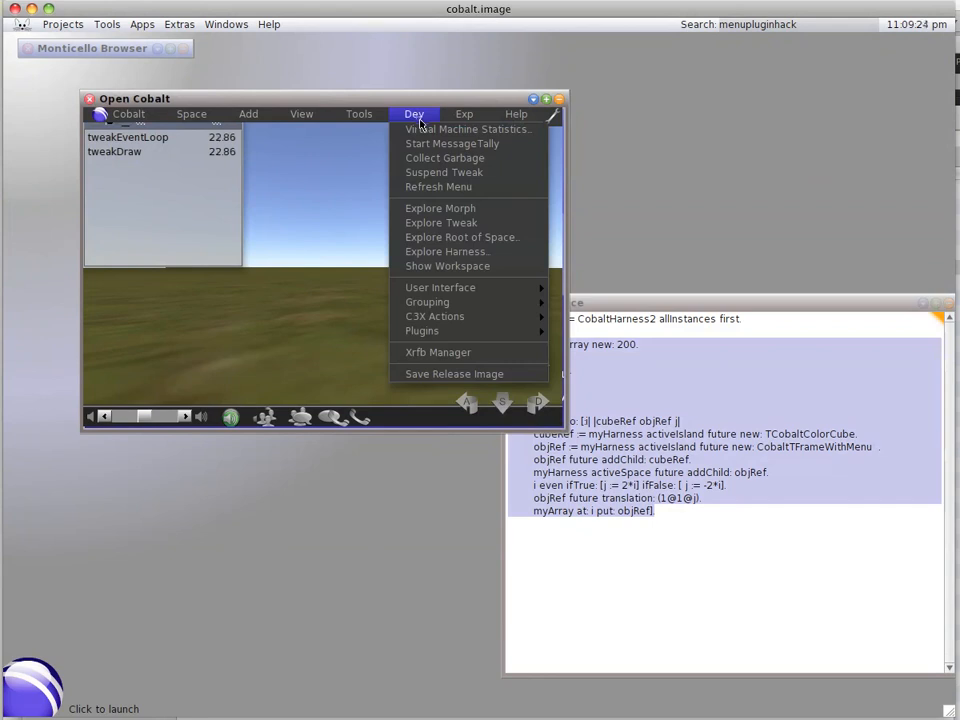
{"action": "left_click", "coordinate": [440, 288]}
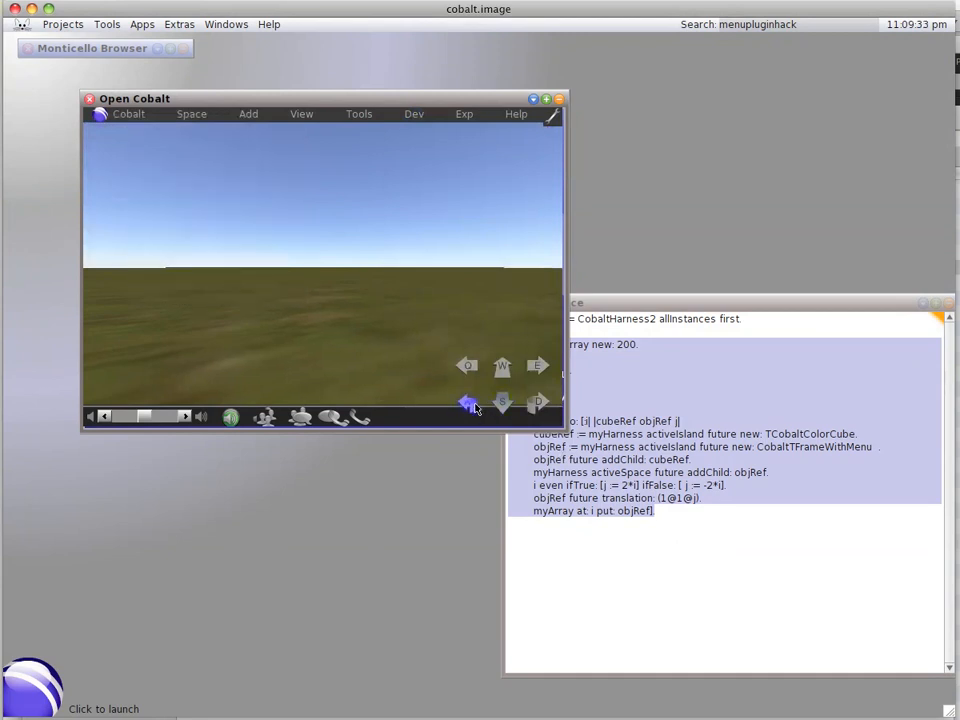
{"action": "left_click", "coordinate": [468, 404]}
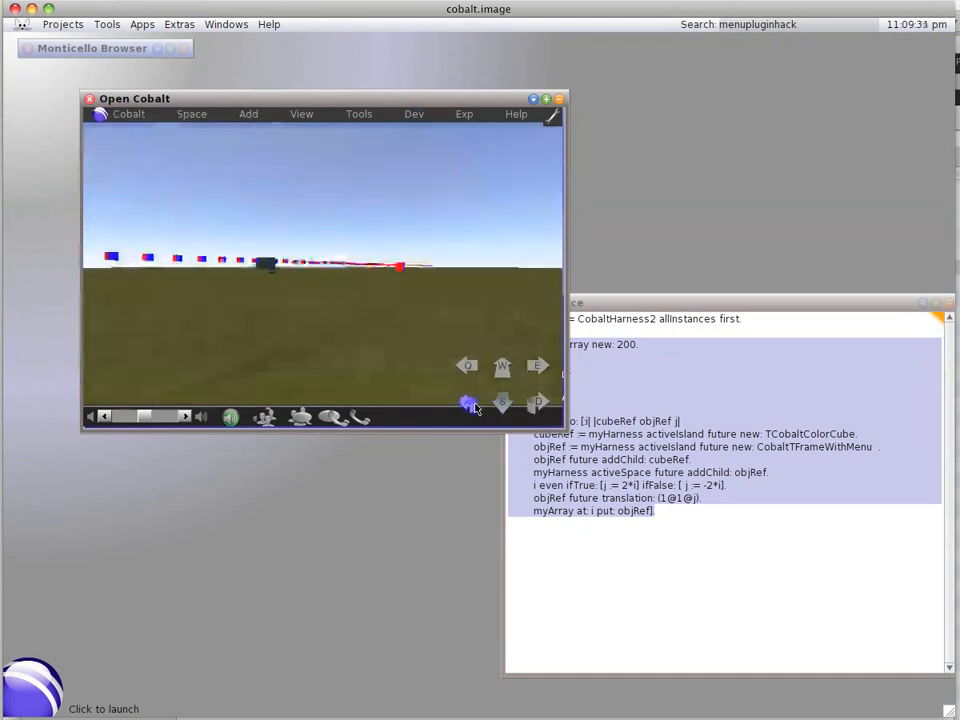
{"action": "left_click", "coordinate": [536, 404]}
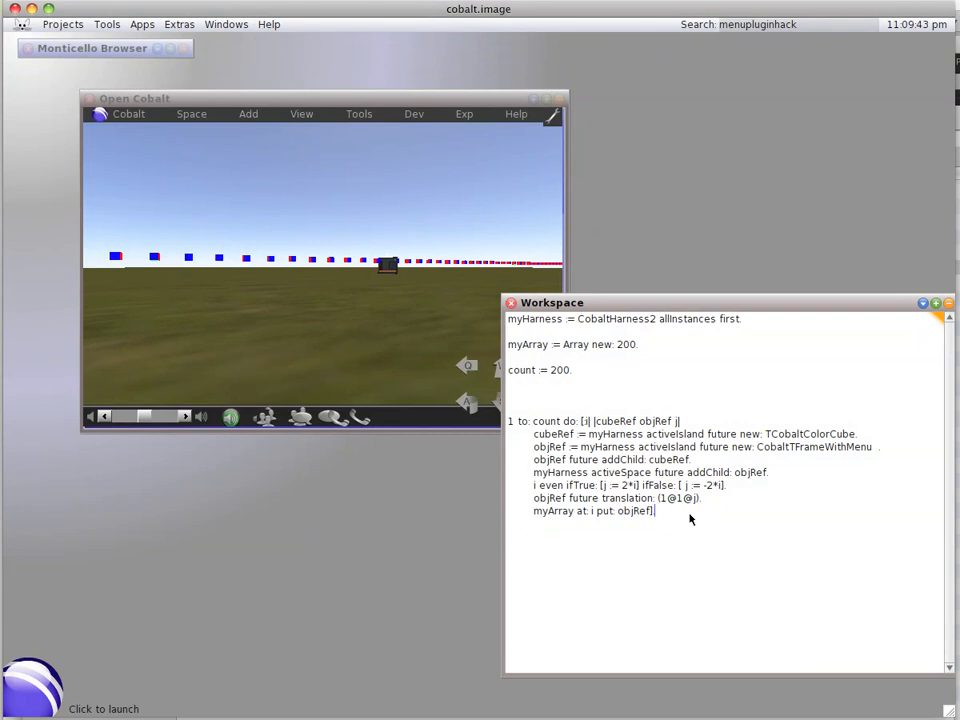
Add the statement (myArray at: 1) future translation: (1@2@1) below the loop.
{"action": "type", "text": "myArray"}
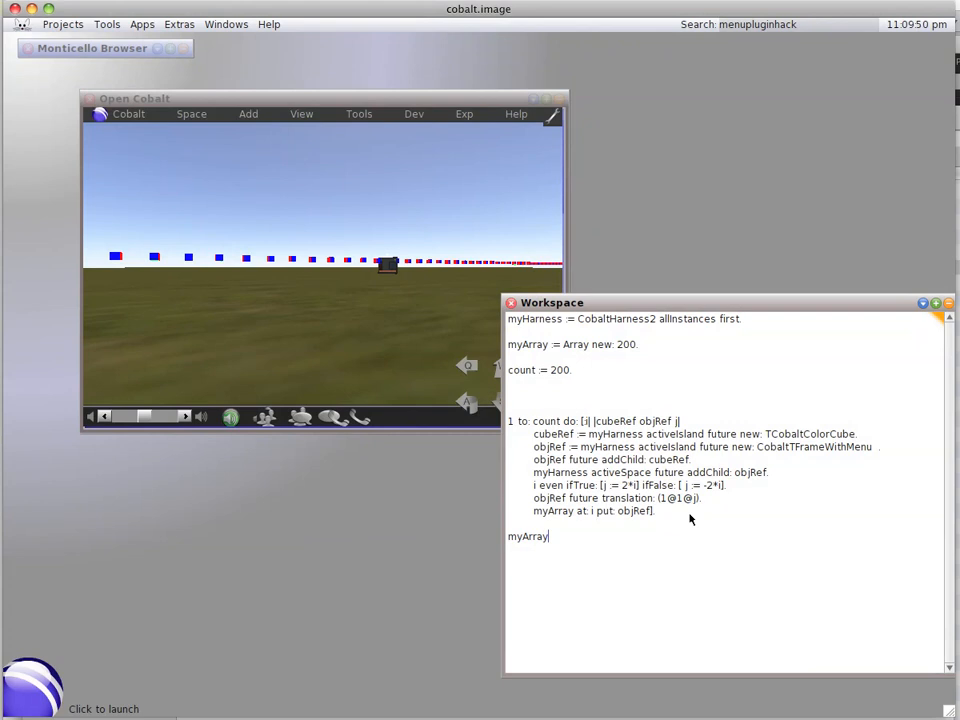
{"action": "type", "text": "at:"}
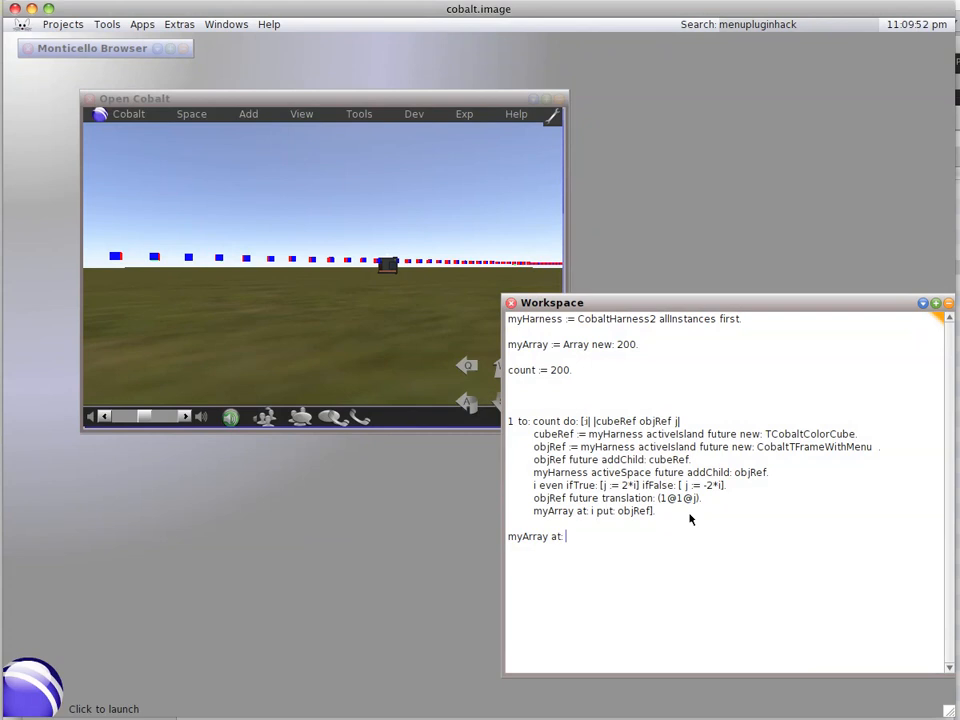
{"action": "type", "text": "1"}
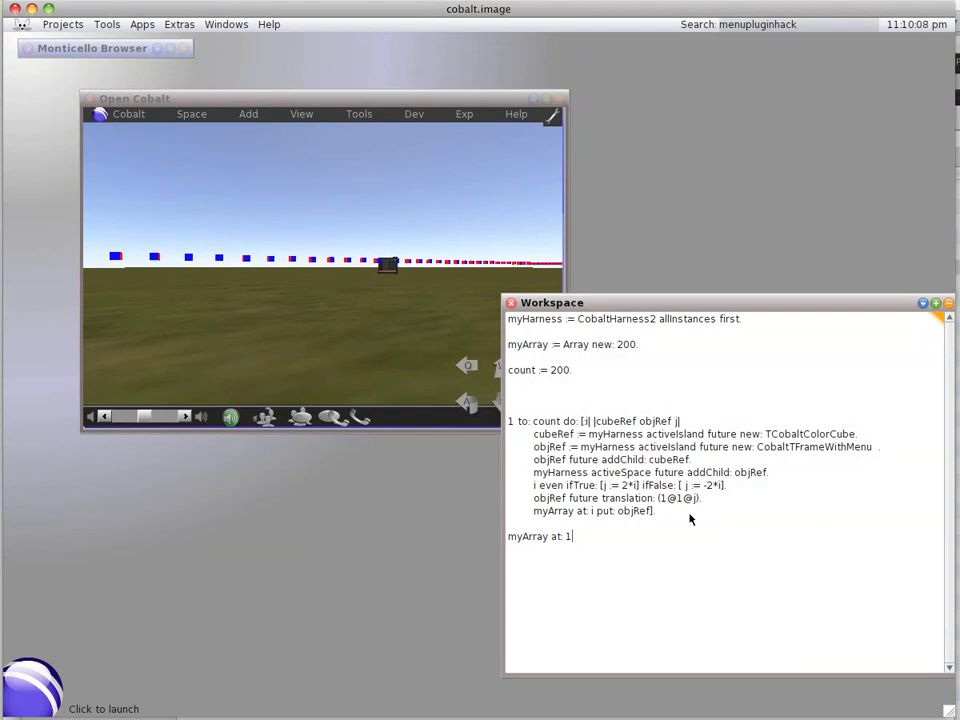
{"action": "mouse_move", "coordinate": [642, 512]}
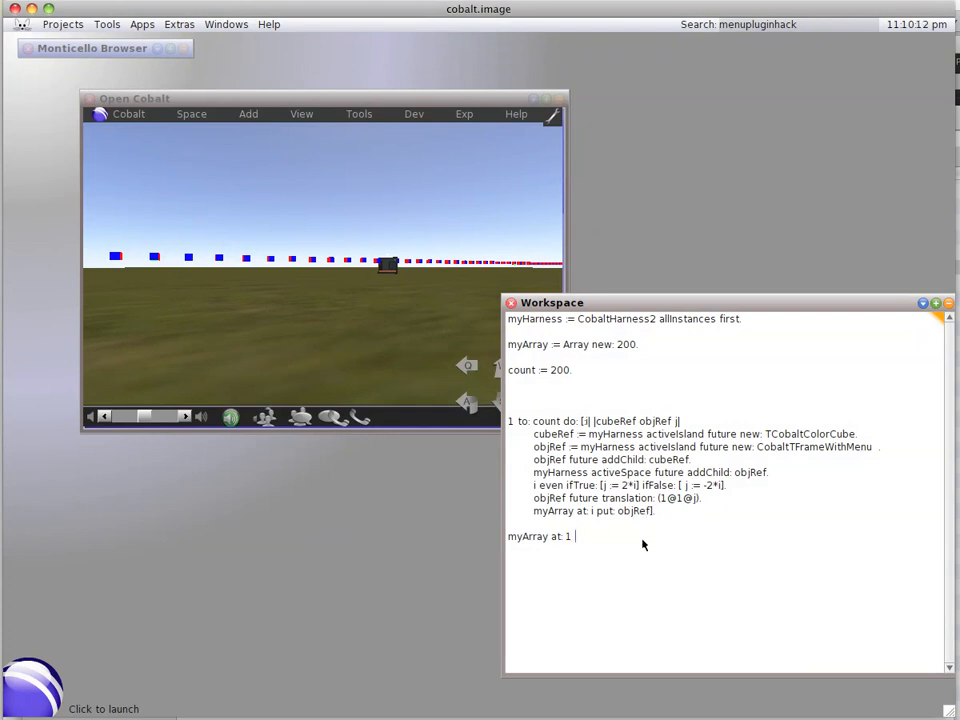
{"action": "type", "text": "tra"}
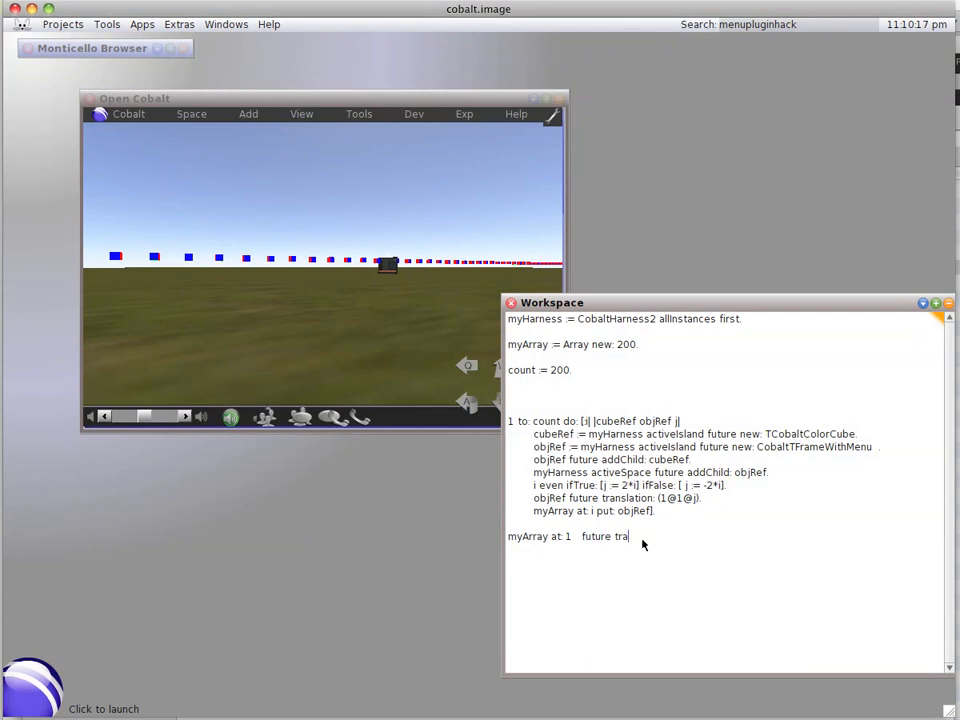
{"action": "type", "text": "nslation"}
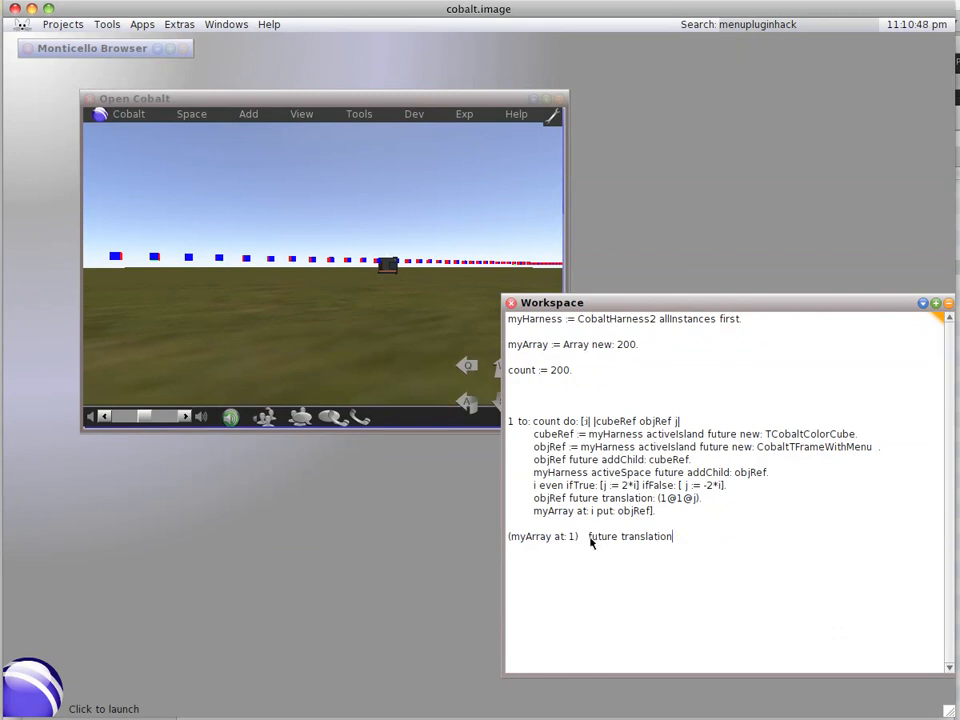
{"action": "mouse_move", "coordinate": [684, 544]}
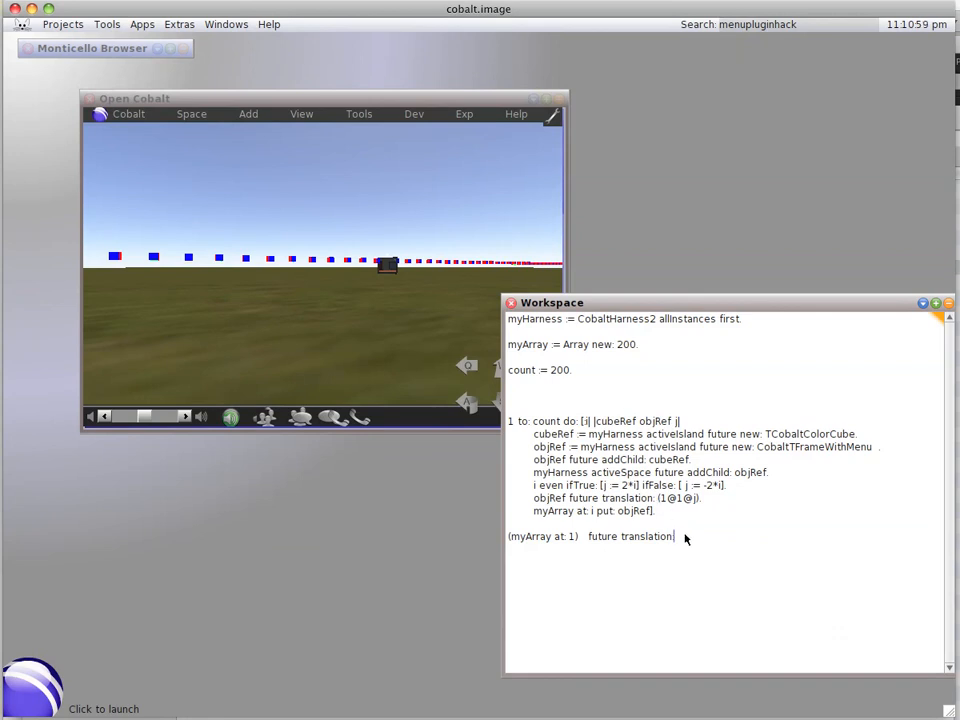
{"action": "type", "text": "(1@1"}
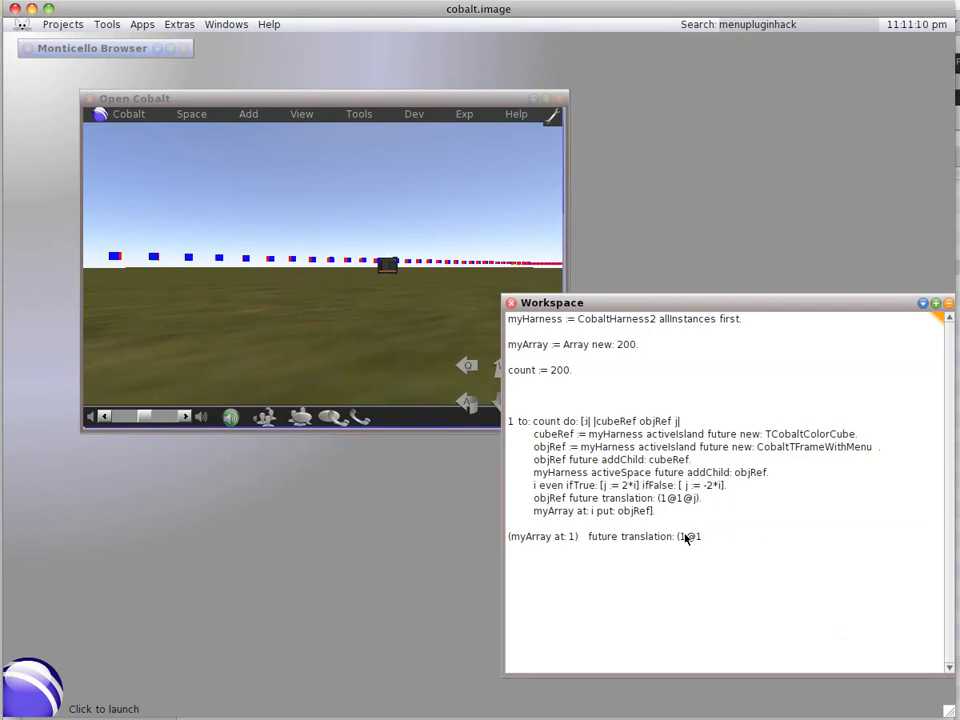
{"action": "type", "text": "2@1"}
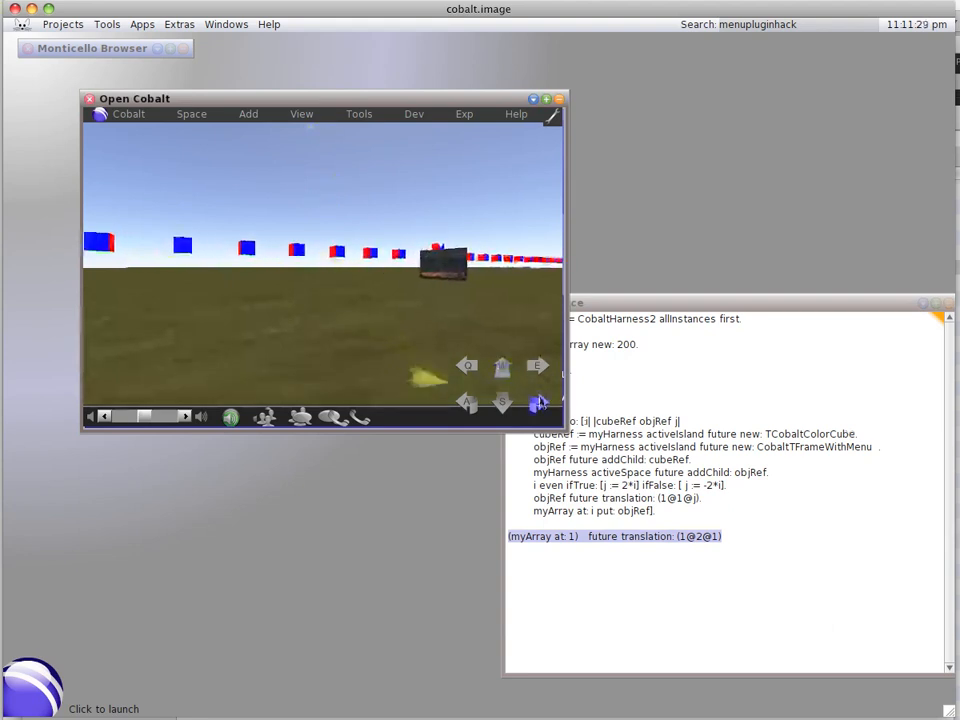
Move through the world, return to the workspace and select the first-cube statement for editing.
{"action": "left_click", "coordinate": [502, 368]}
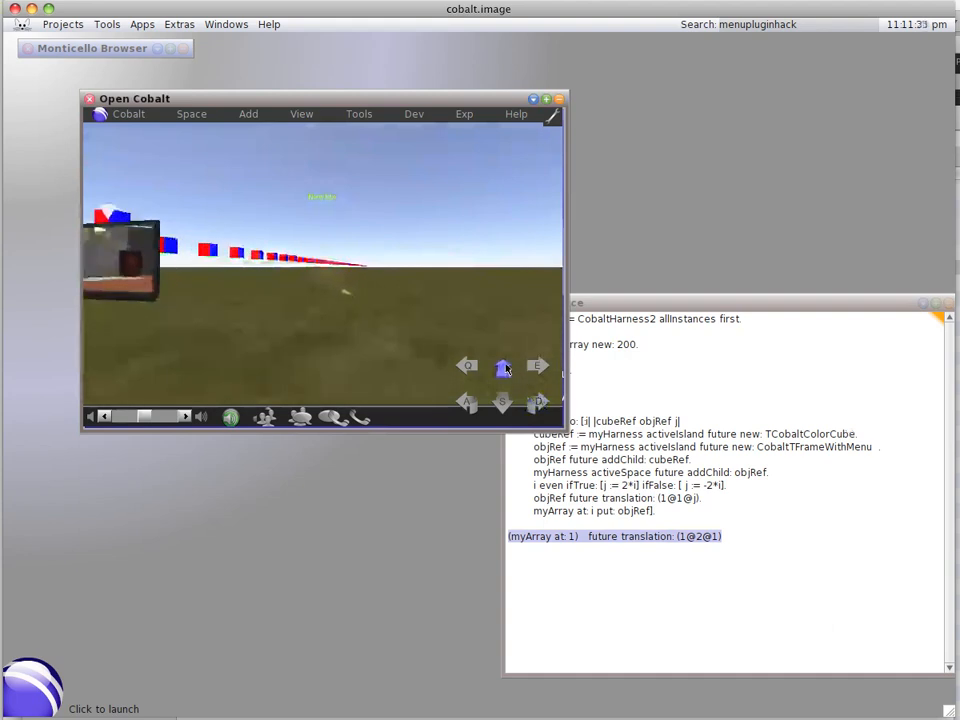
{"action": "left_click", "coordinate": [468, 402]}
{"action": "type", "text": "3"}
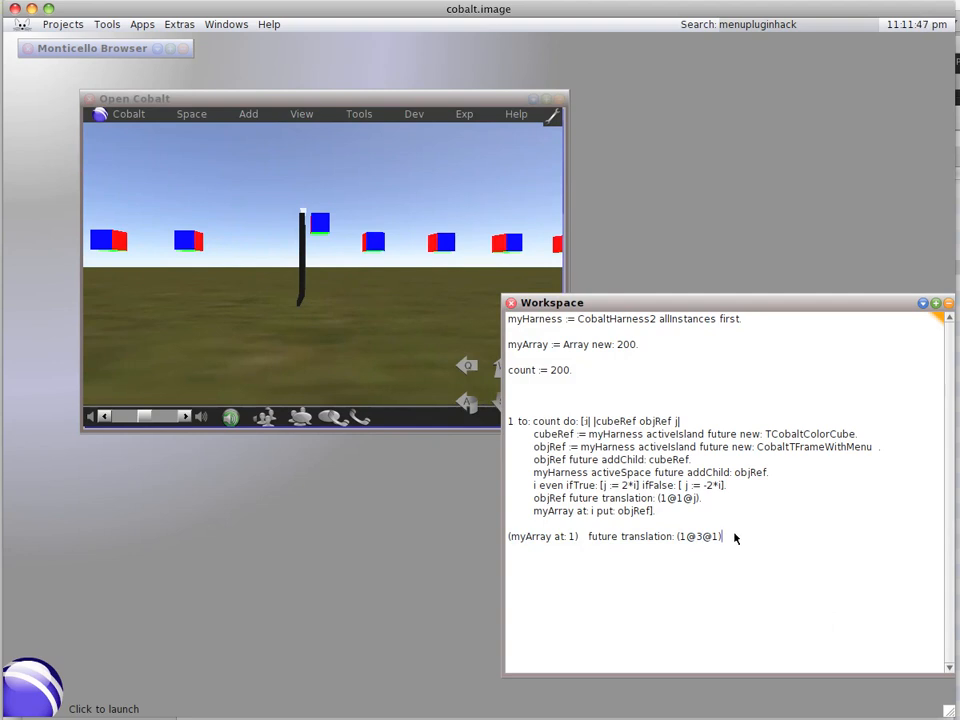
{"action": "triple_click", "coordinate": [614, 536]}
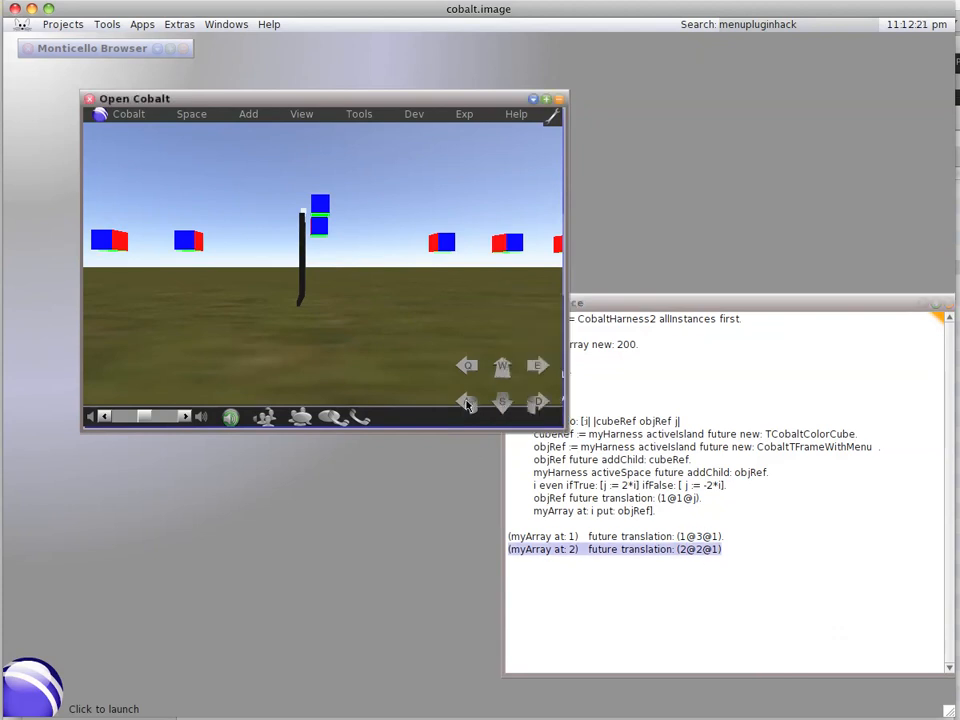
Step the avatar back from the raised cubes to see the cube row again.
{"action": "left_click", "coordinate": [536, 404]}
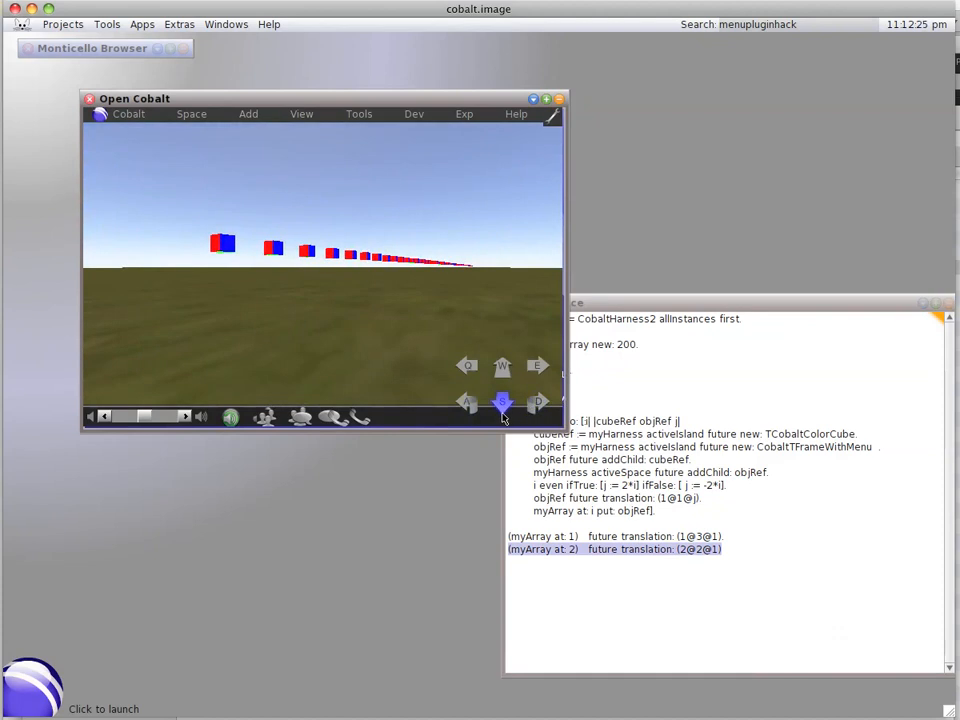
{"action": "mouse_move", "coordinate": [688, 556]}
{"action": "type", "text": "1@"}
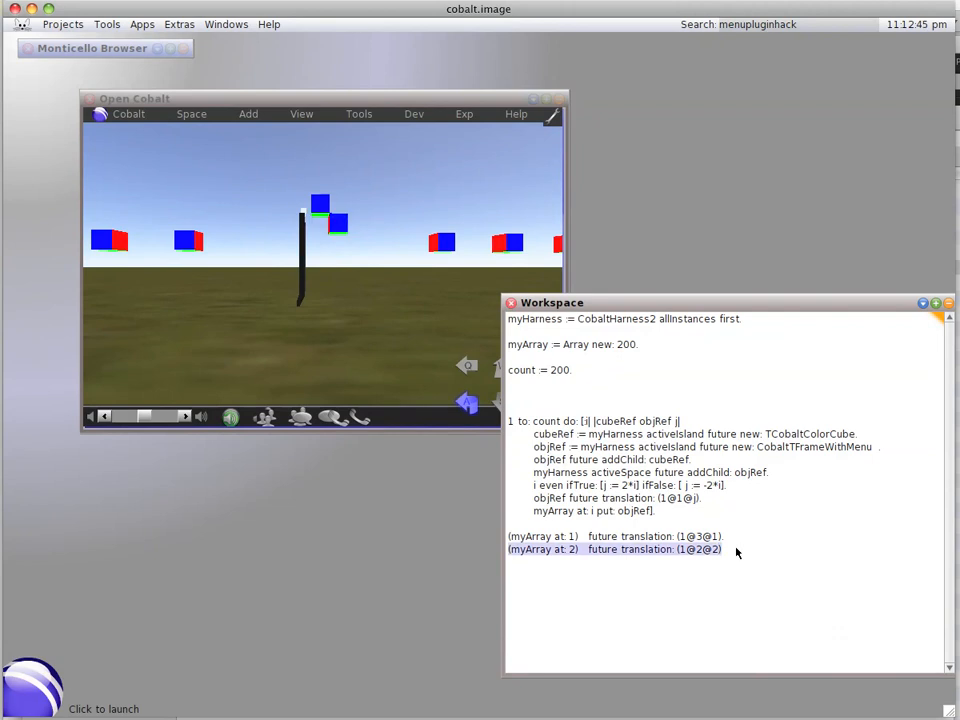
{"action": "mouse_move", "coordinate": [644, 496]}
{"action": "type", "text": "4"}
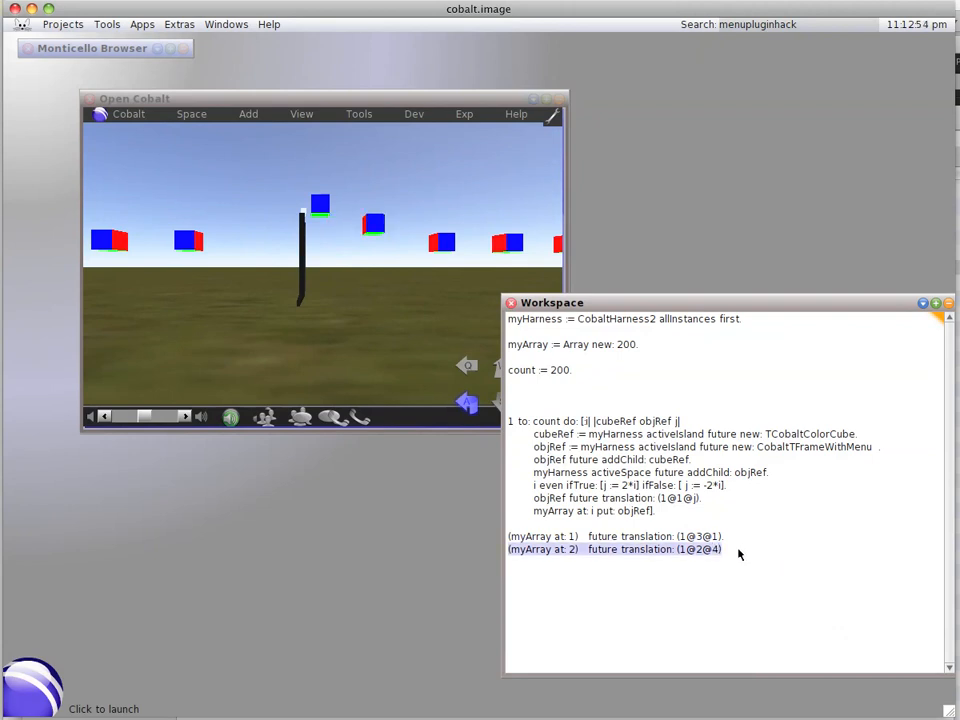
{"action": "mouse_move", "coordinate": [670, 456]}
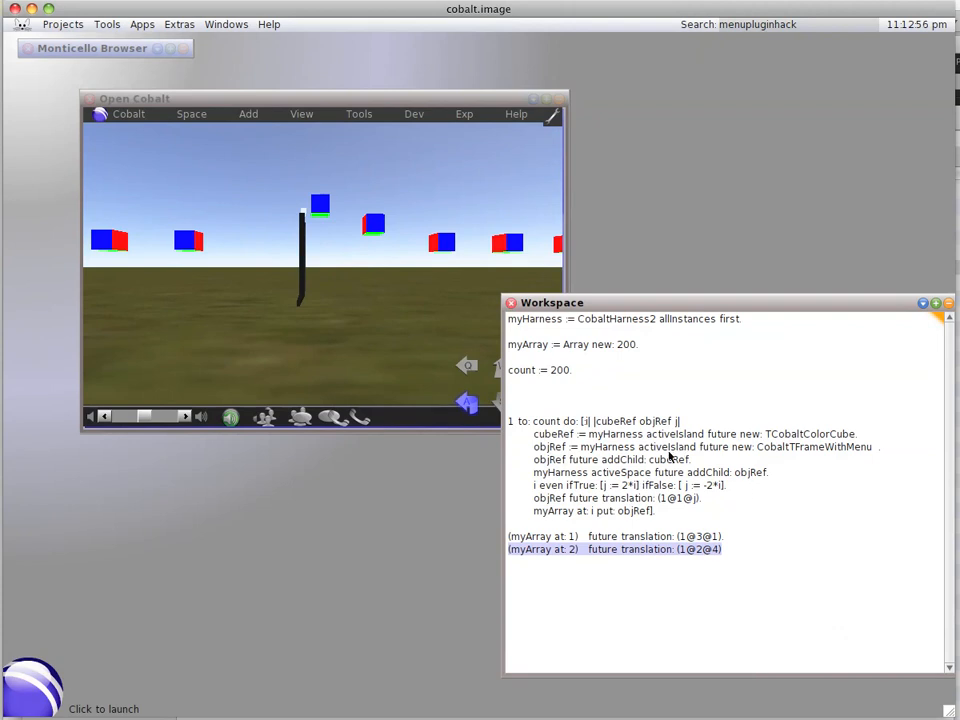
{"action": "mouse_move", "coordinate": [716, 560]}
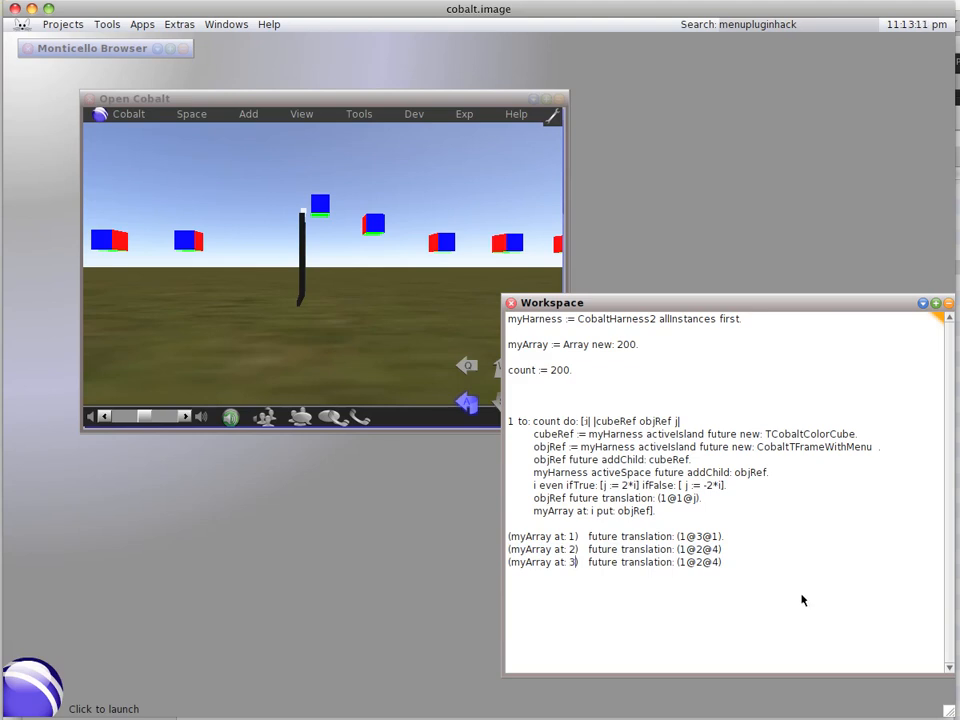
{"action": "mouse_move", "coordinate": [740, 572]}
{"action": "type", "text": "-"}
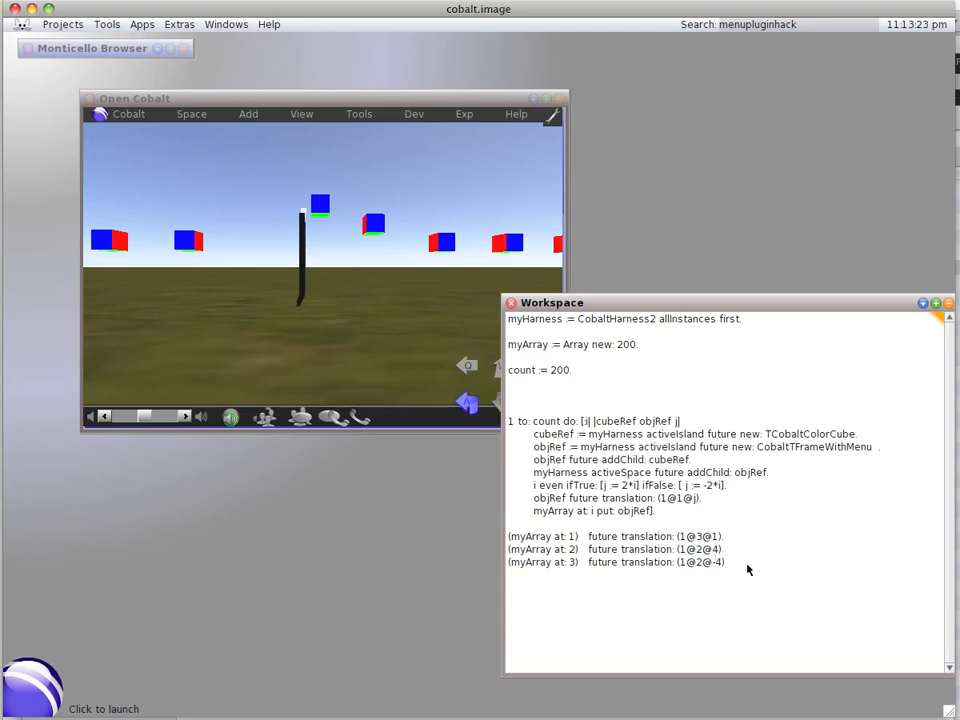
{"action": "mouse_move", "coordinate": [728, 572]}
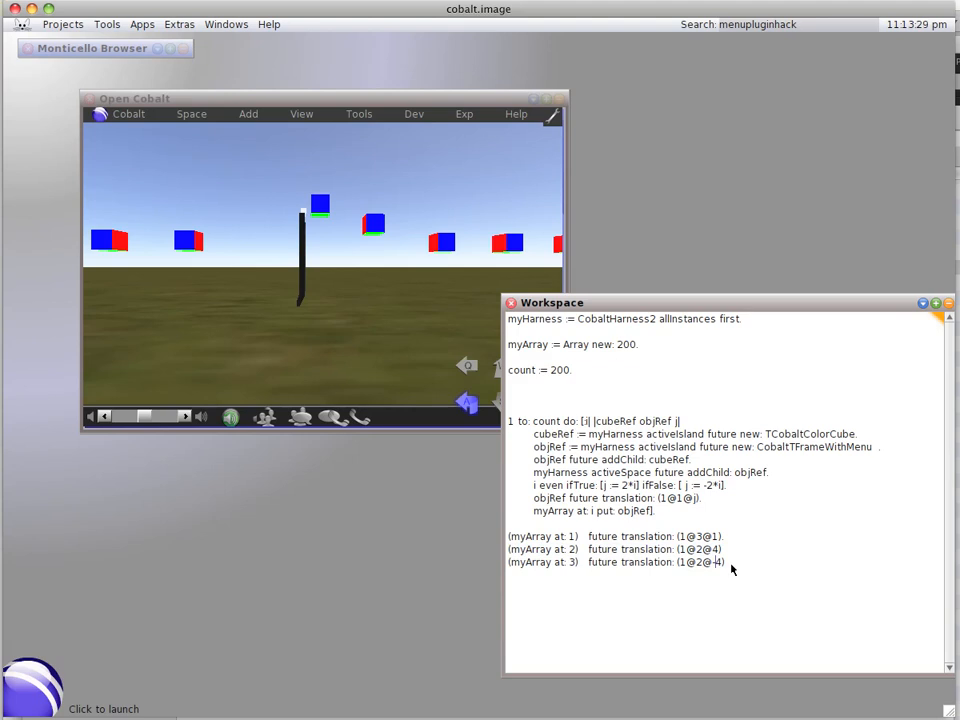
{"action": "mouse_move", "coordinate": [748, 572]}
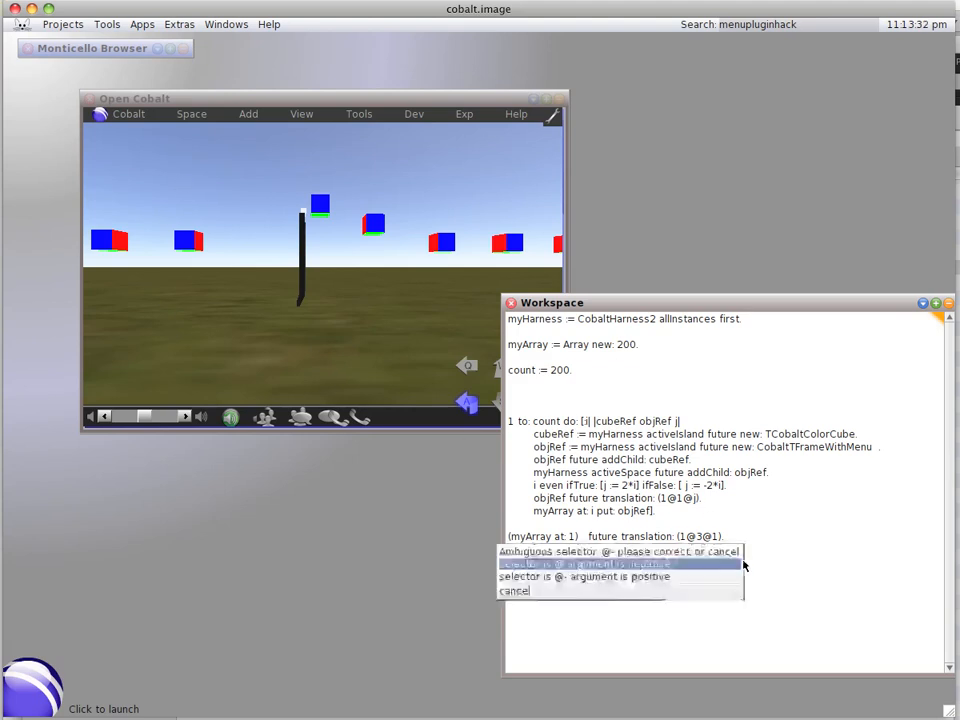
Resolve the ambiguous @- in cube 3's coordinates as a negative argument.
{"action": "left_click", "coordinate": [580, 564]}
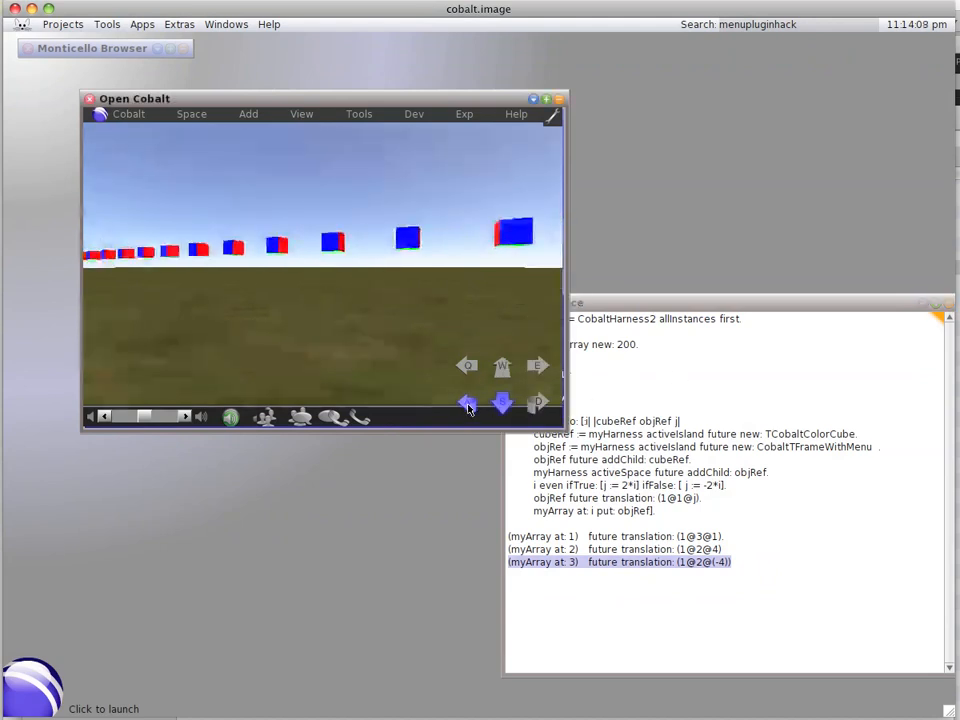
Turn the view across the field to look for the moved third cube.
{"action": "left_click", "coordinate": [536, 402]}
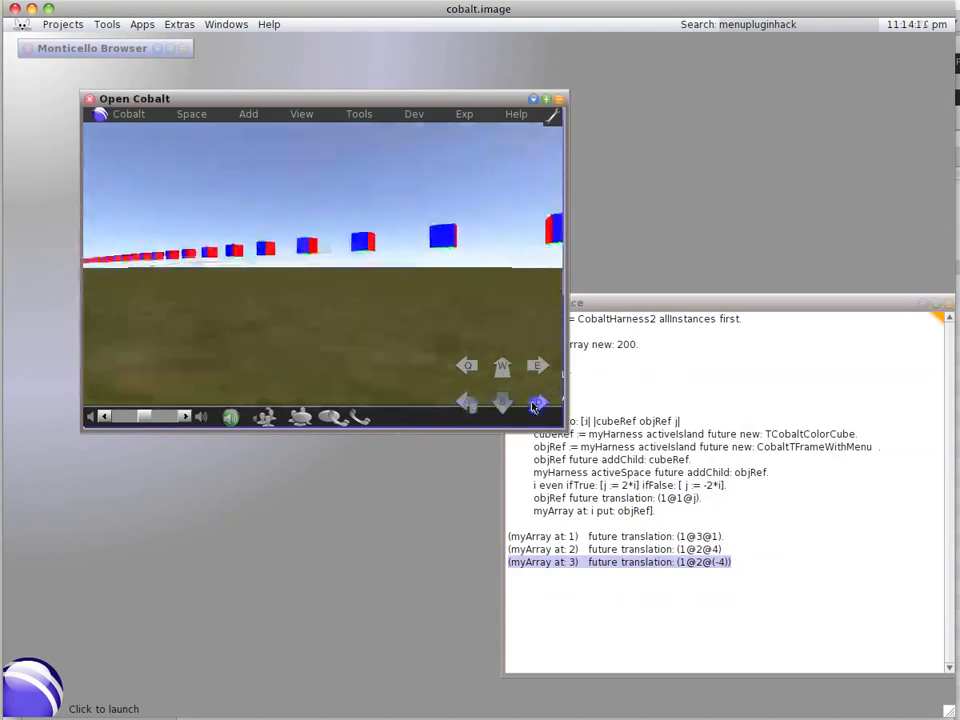
{"action": "left_click", "coordinate": [538, 404]}
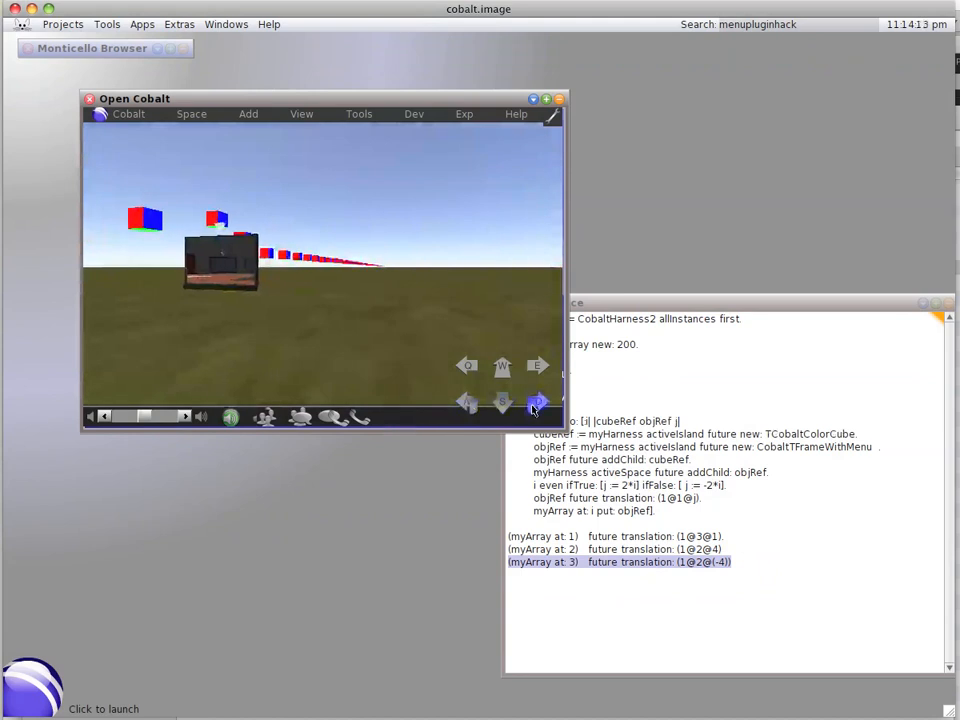